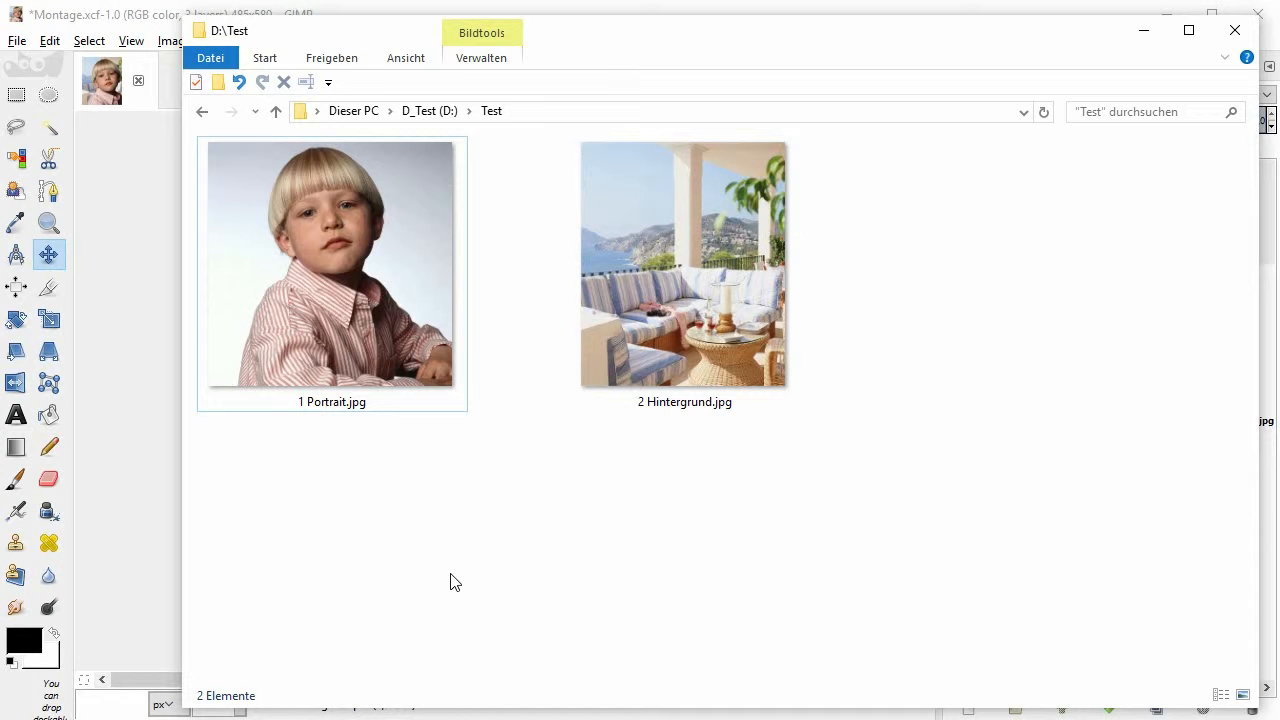
pyautogui.moveTo(182, 524)
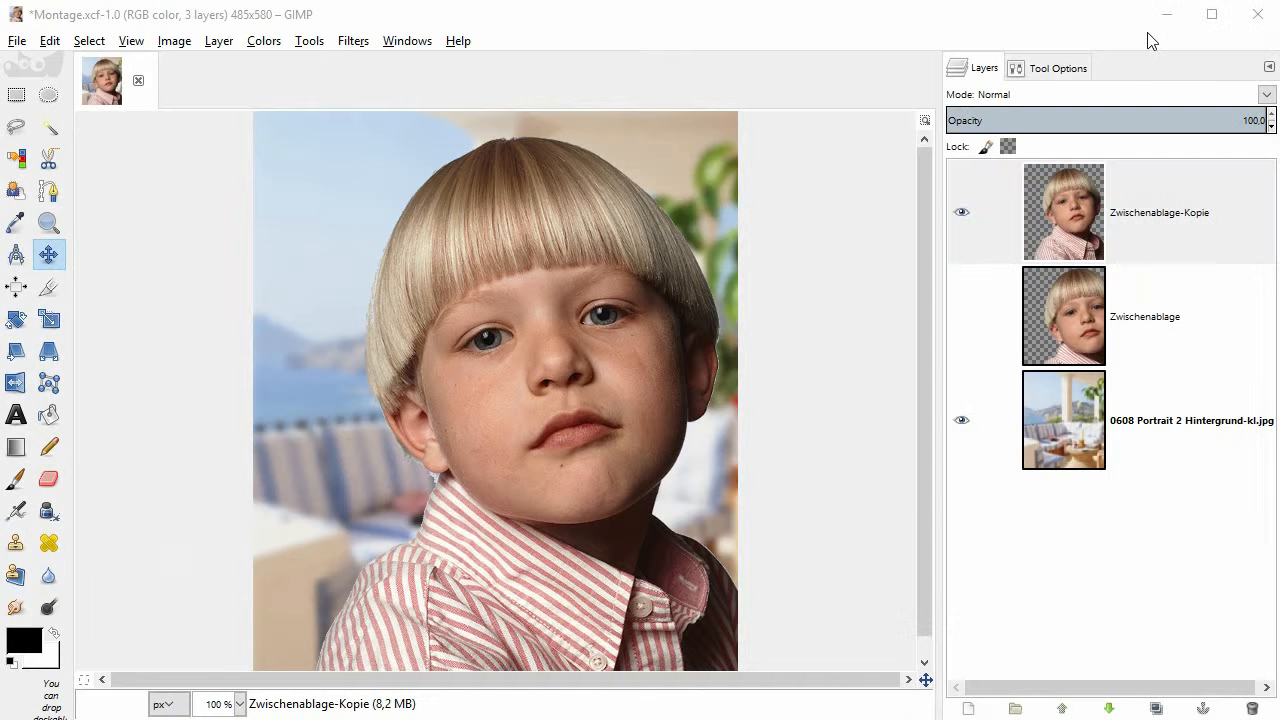
# Step: Preview the montage by hiding and reshowing the boy's layer, then reposition his portrait over the background
pyautogui.click(960, 212)
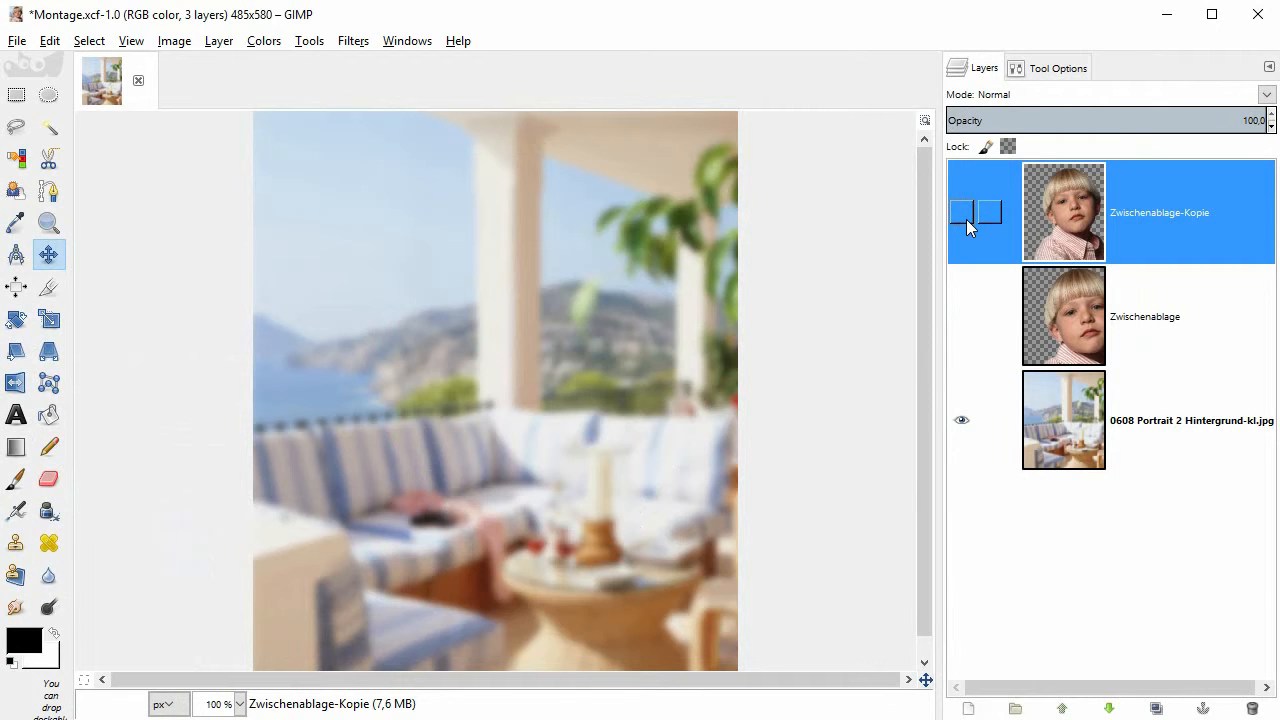
pyautogui.click(960, 212)
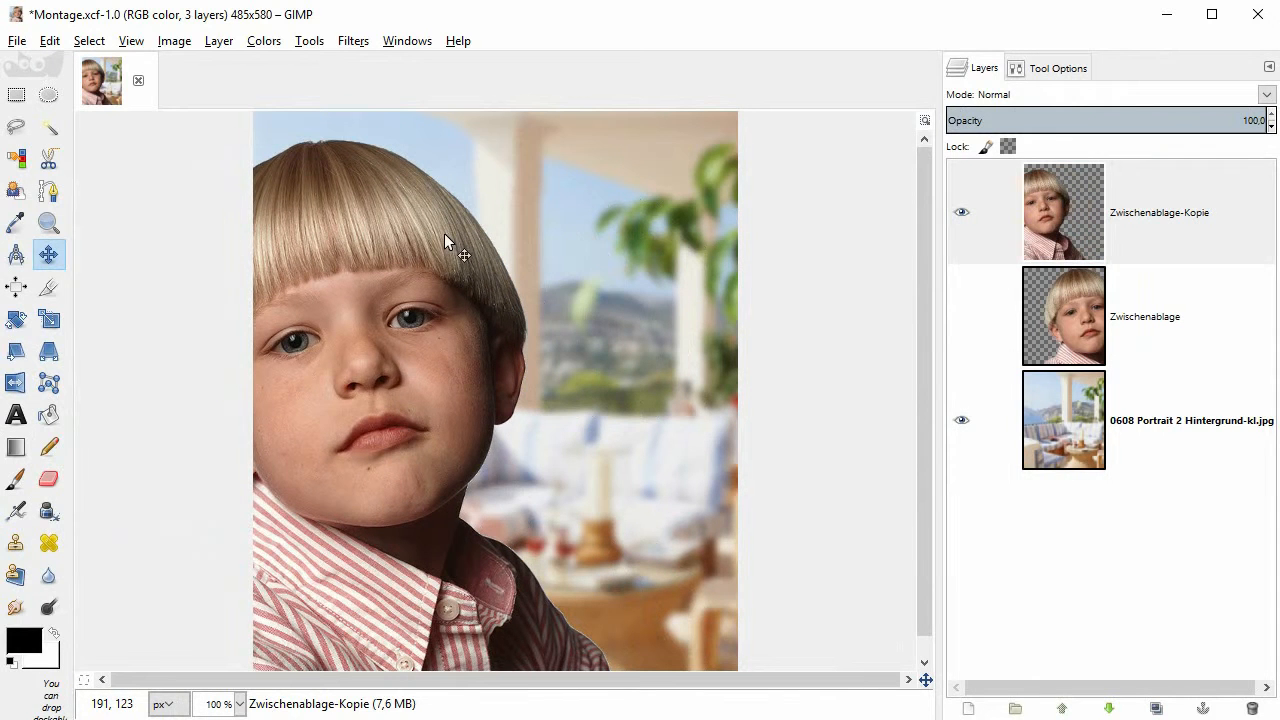
pyautogui.moveTo(444, 244); pyautogui.dragTo(716, 264)
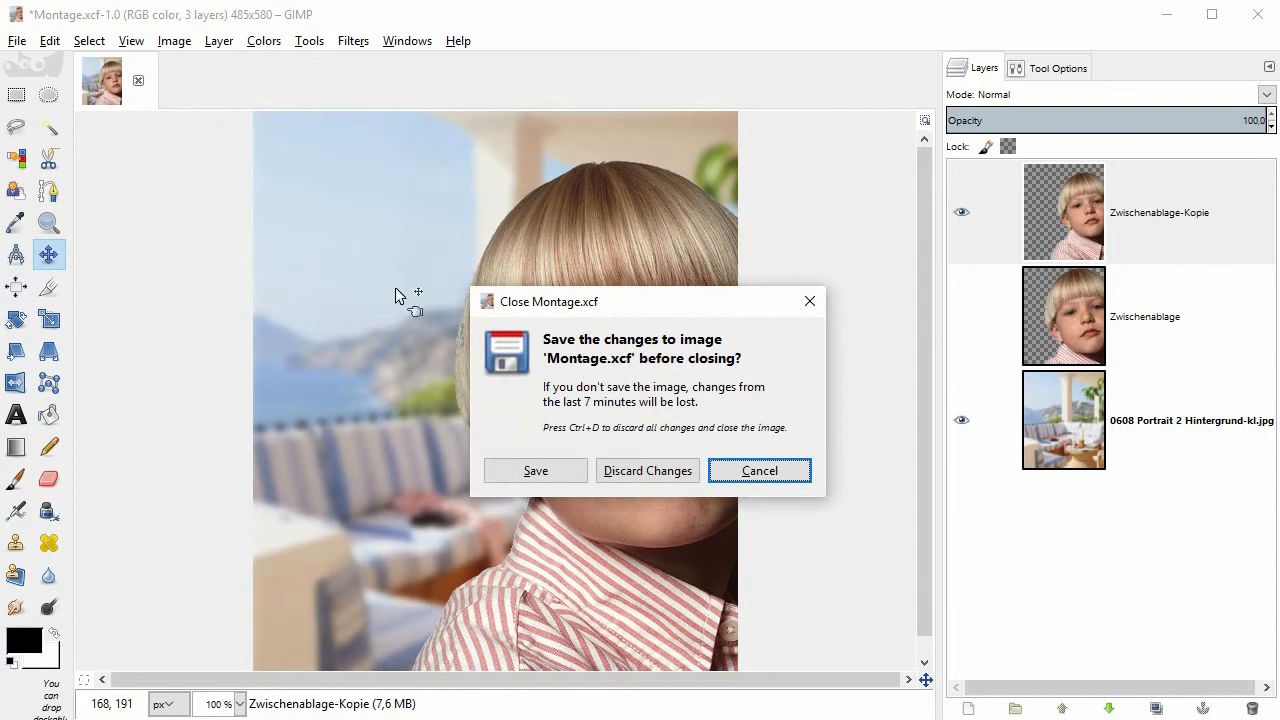
# Step: Discard the unsaved changes to close Montage.xcf
pyautogui.click(648, 470)
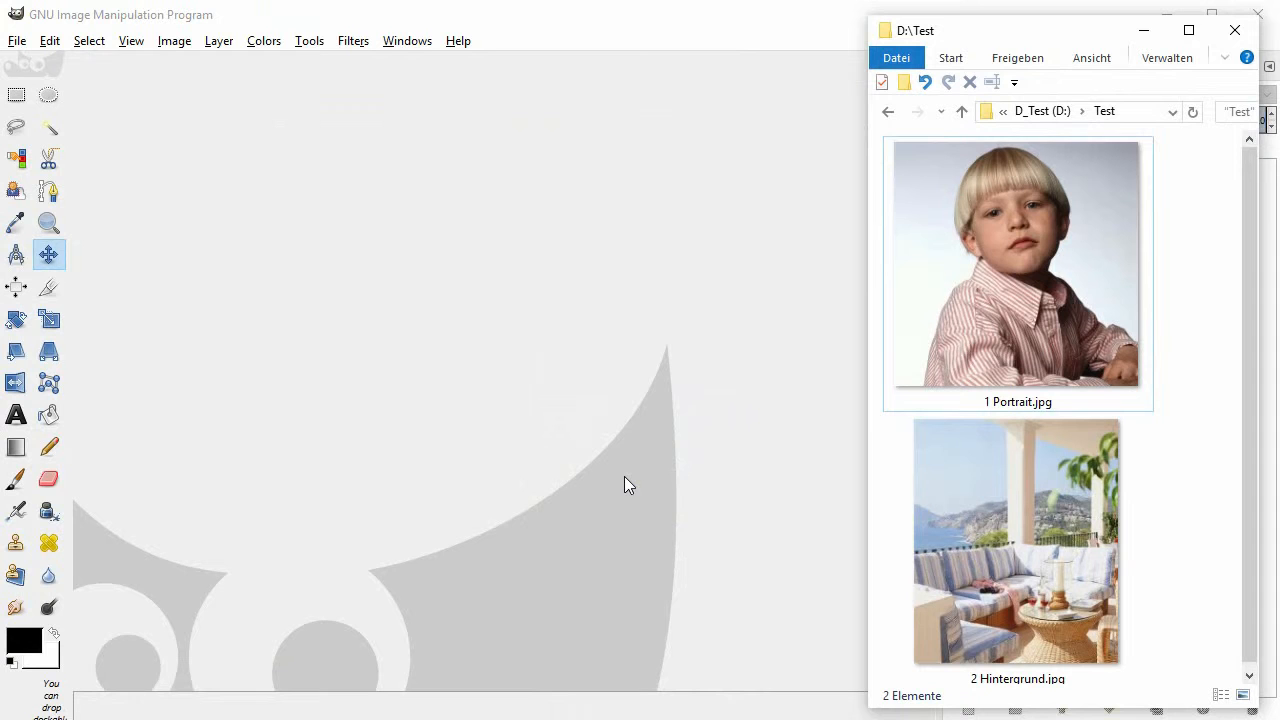
pyautogui.moveTo(644, 470)
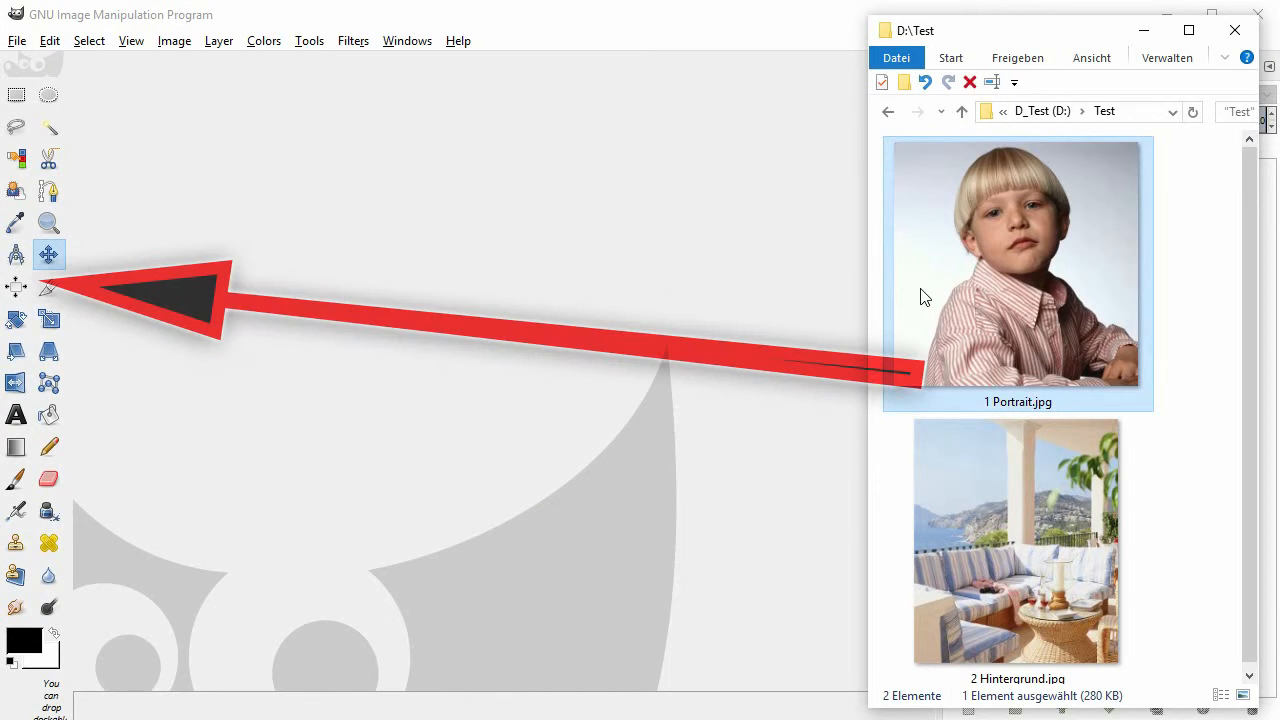
pyautogui.moveTo(40, 216)
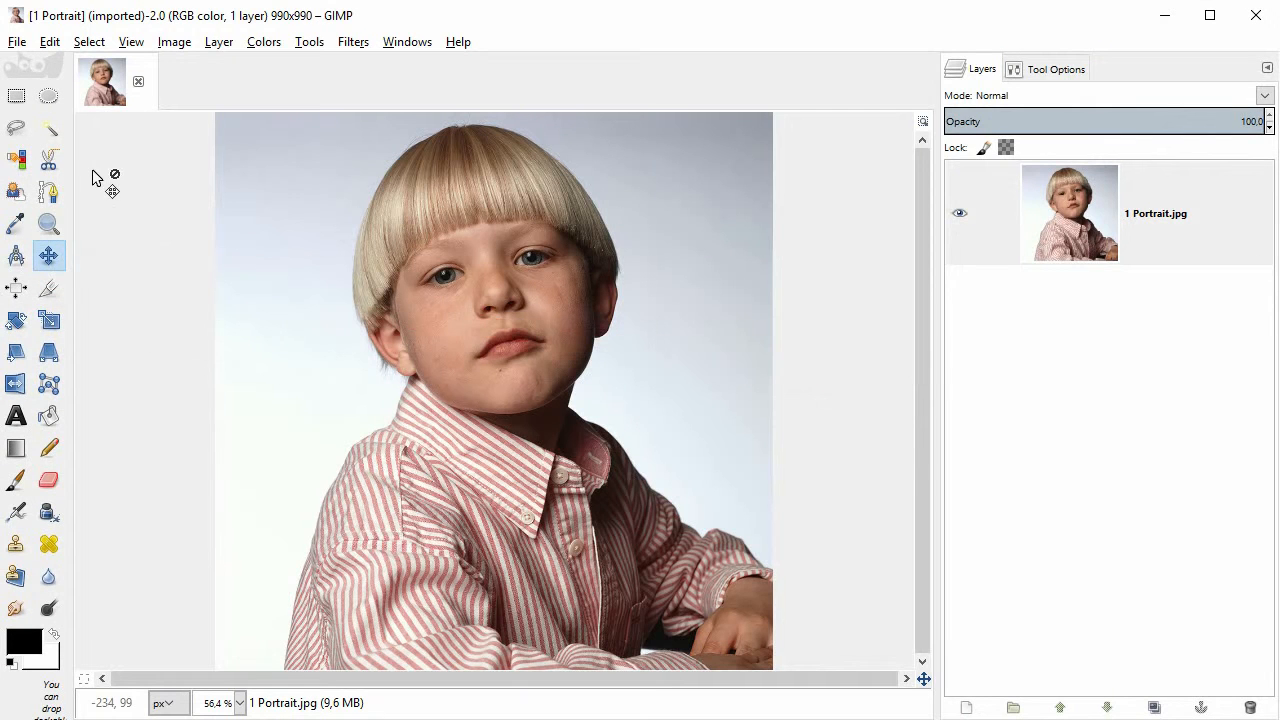
pyautogui.moveTo(48, 130)
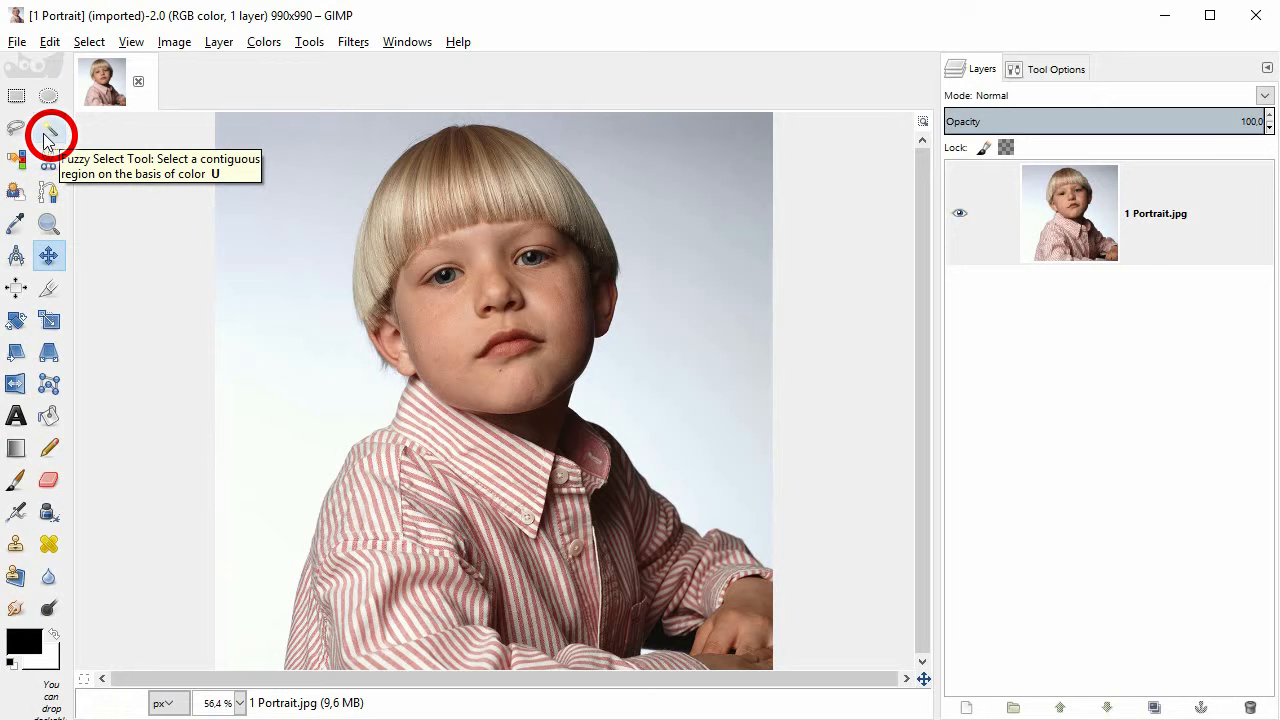
# Step: Configure Fuzzy Select to add to the current selection with a threshold of about 20.7
pyautogui.click(48, 128)
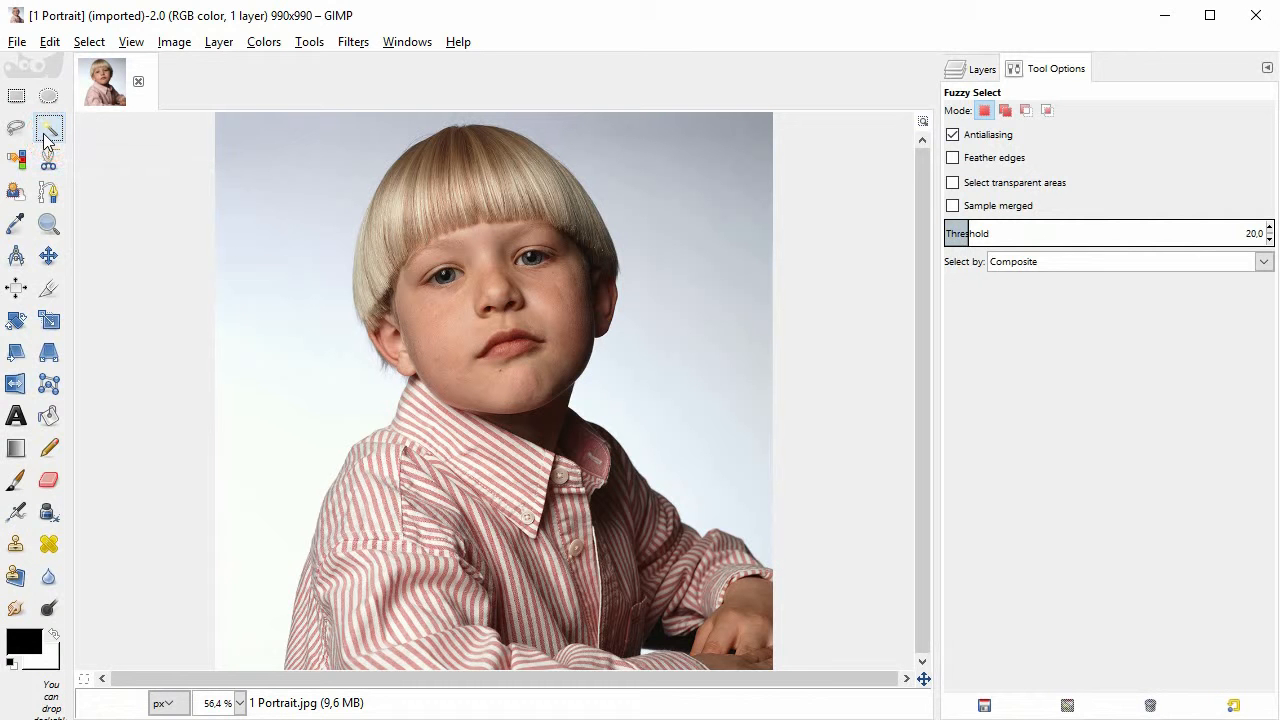
pyautogui.click(48, 128)
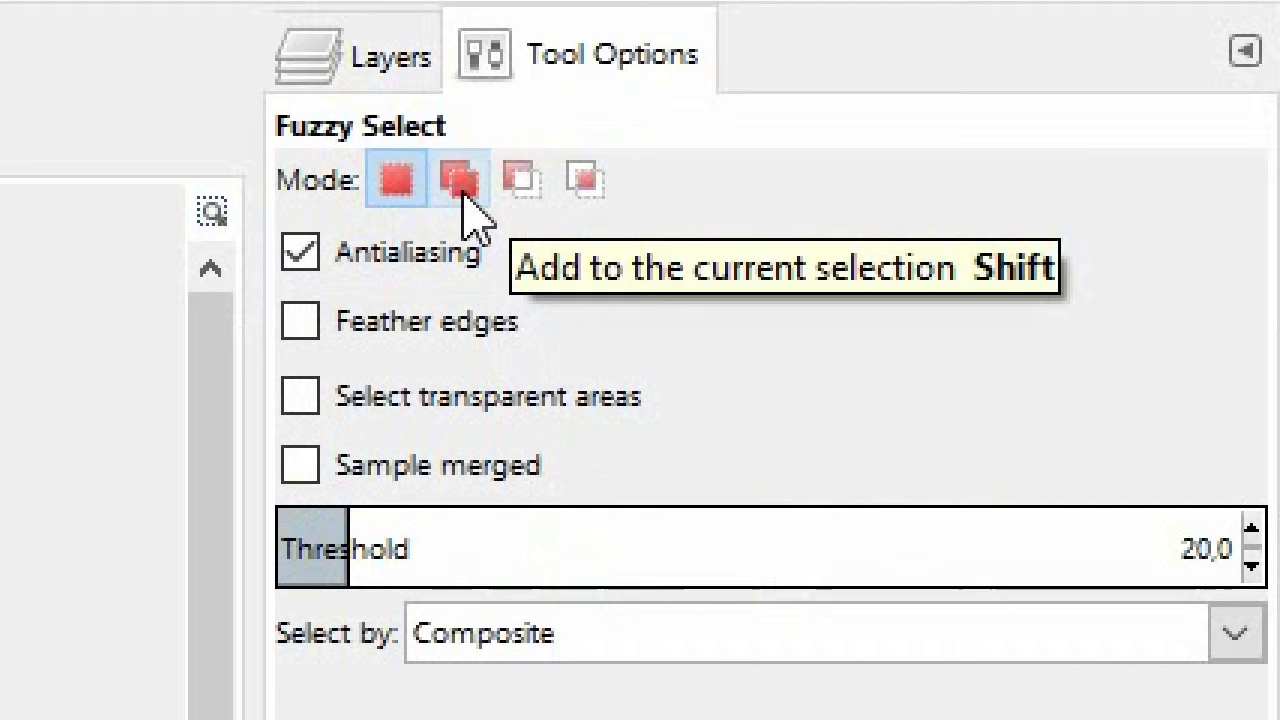
pyautogui.click(458, 180)
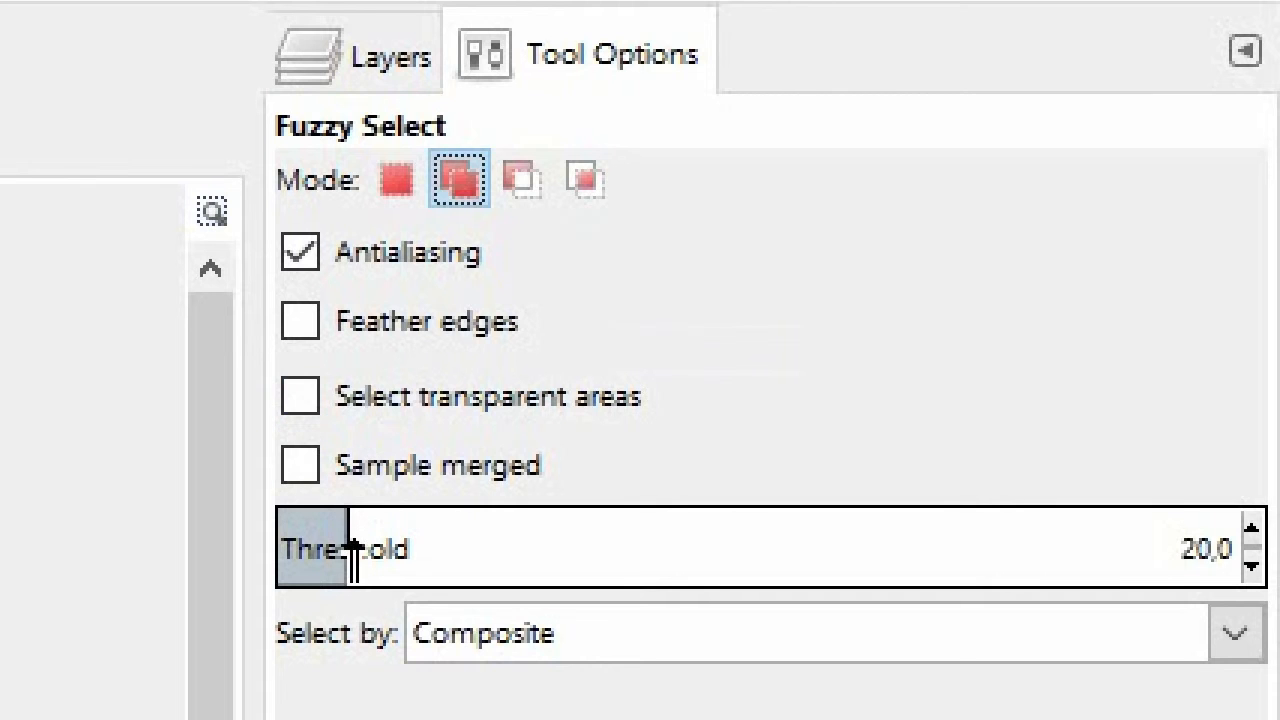
pyautogui.moveTo(340, 548); pyautogui.dragTo(420, 548)
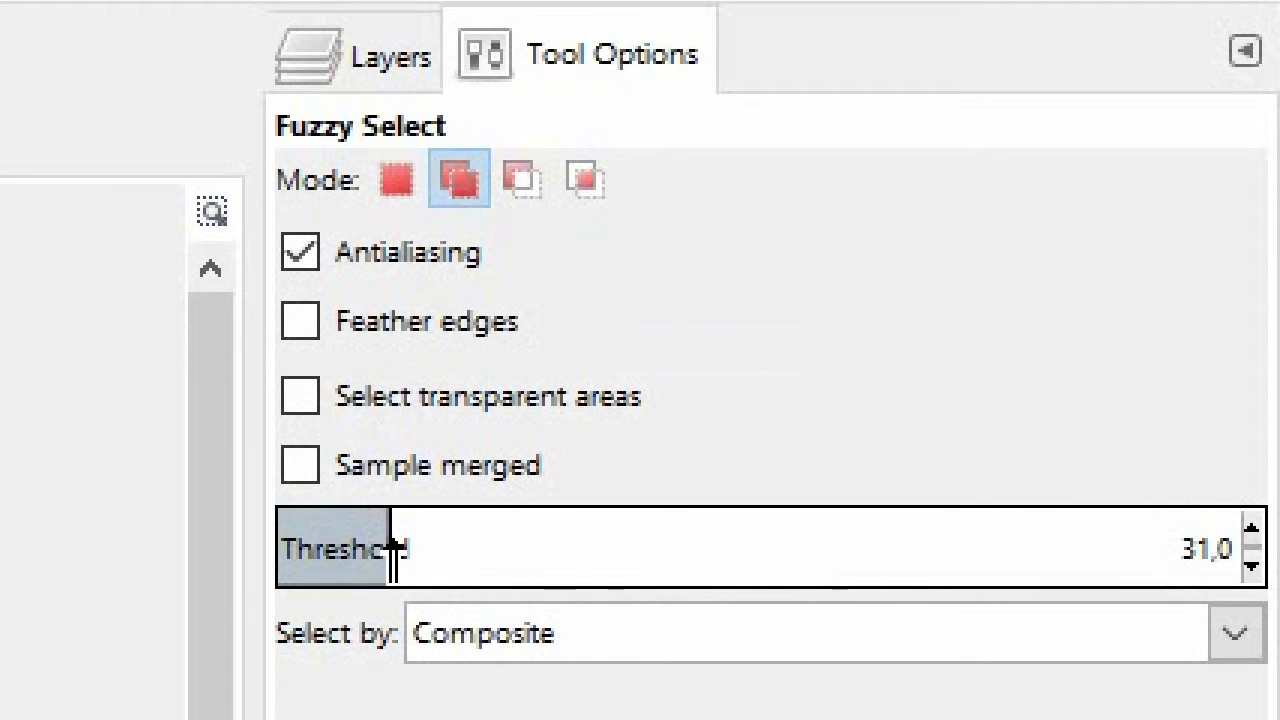
pyautogui.moveTo(396, 548); pyautogui.dragTo(360, 548)
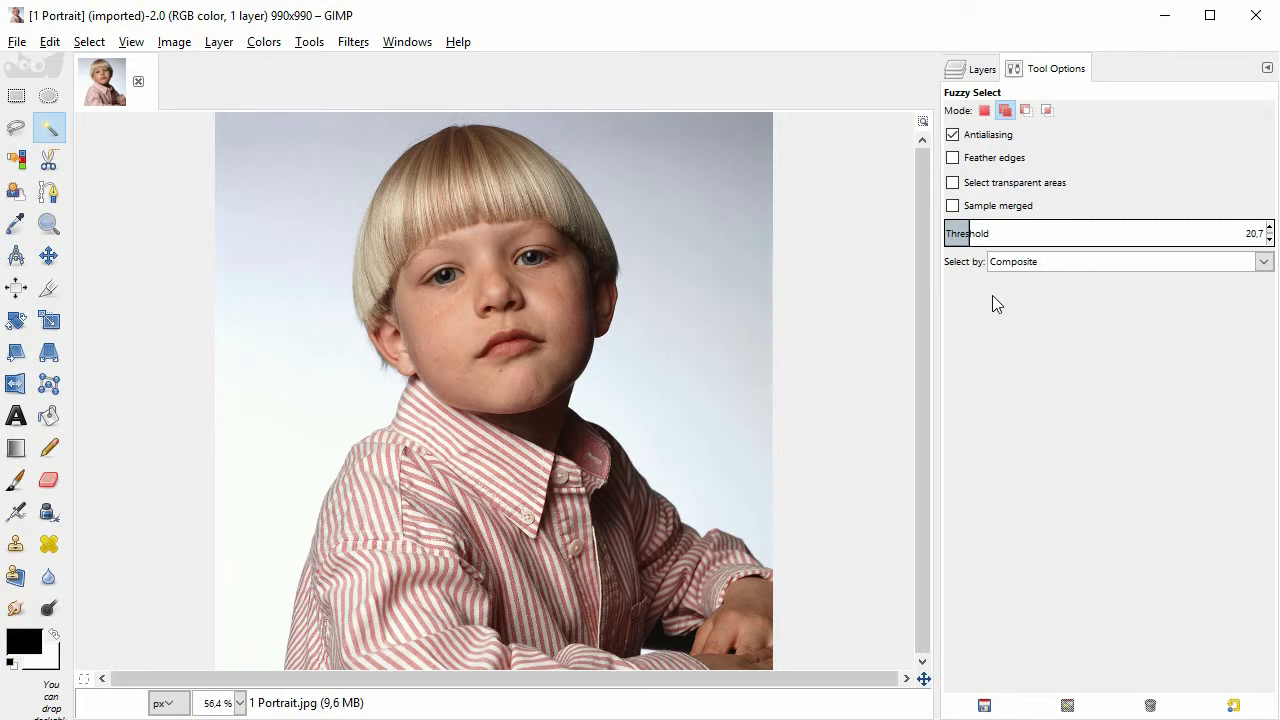
# Step: Select the pale grey backdrop around the boy by colour
pyautogui.click(280, 180)
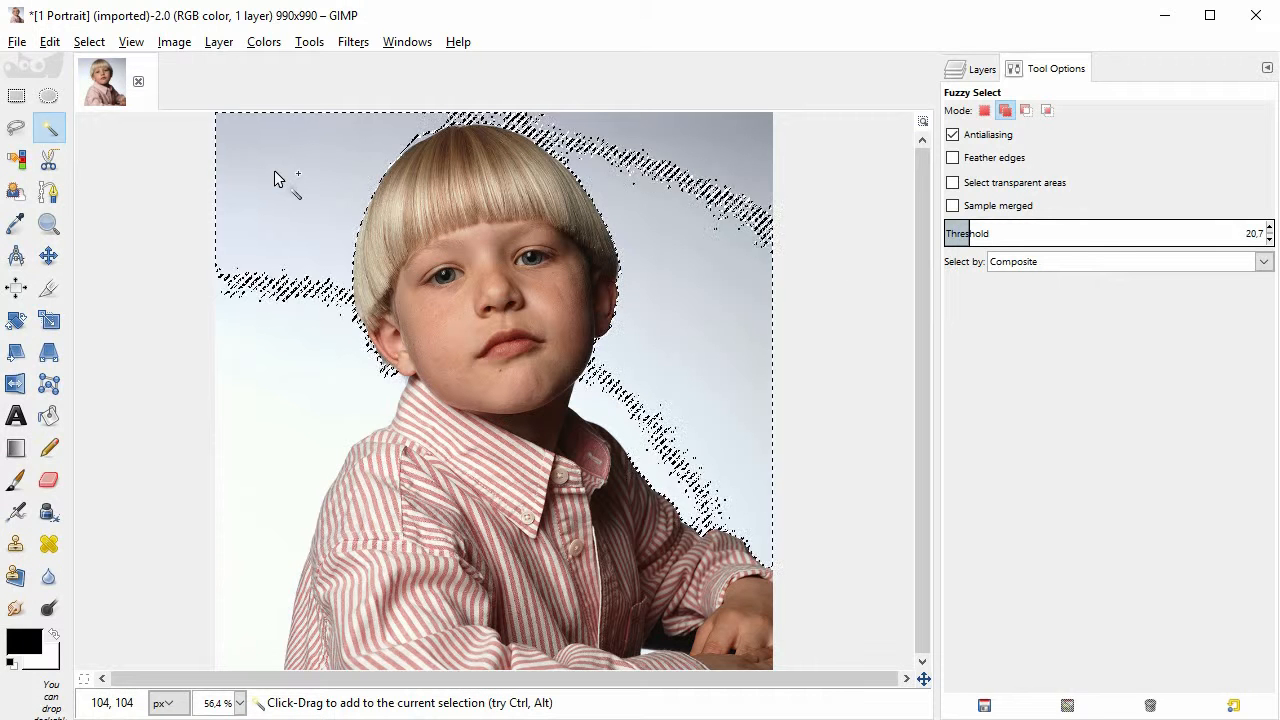
pyautogui.click(630, 348)
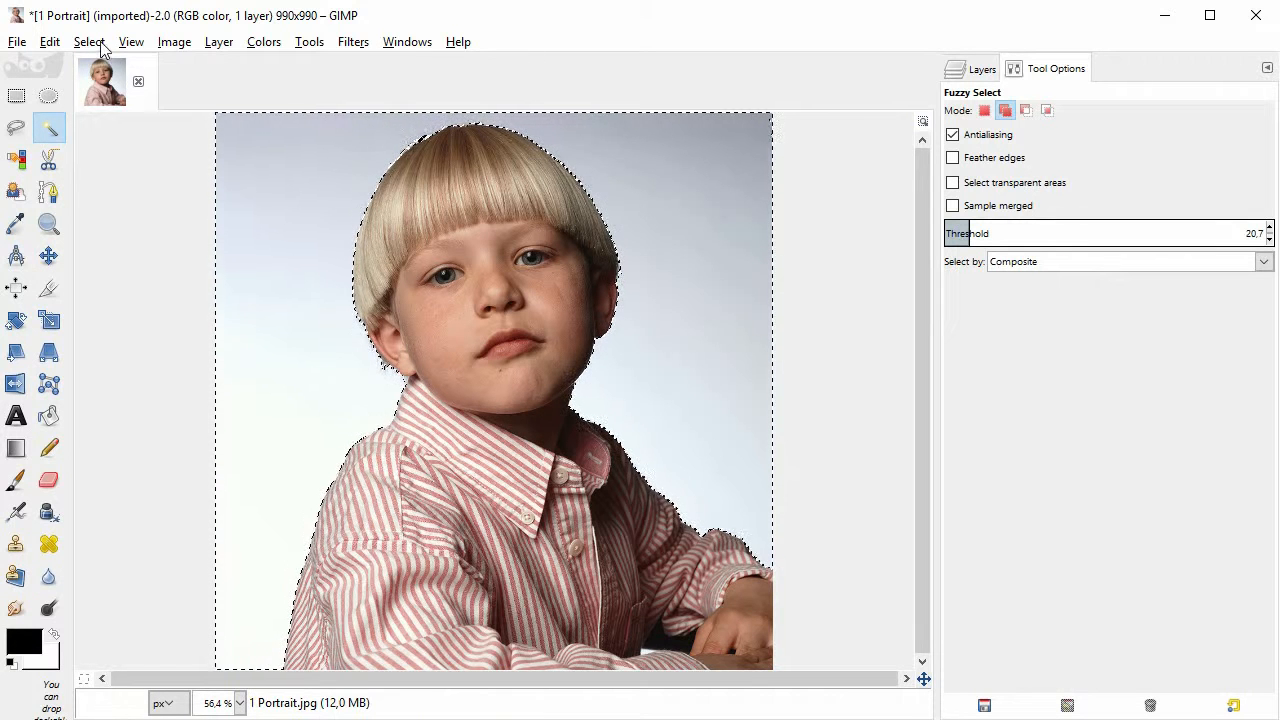
# Step: Invert the selection onto the boy and copy him to the clipboard
pyautogui.click(88, 40)
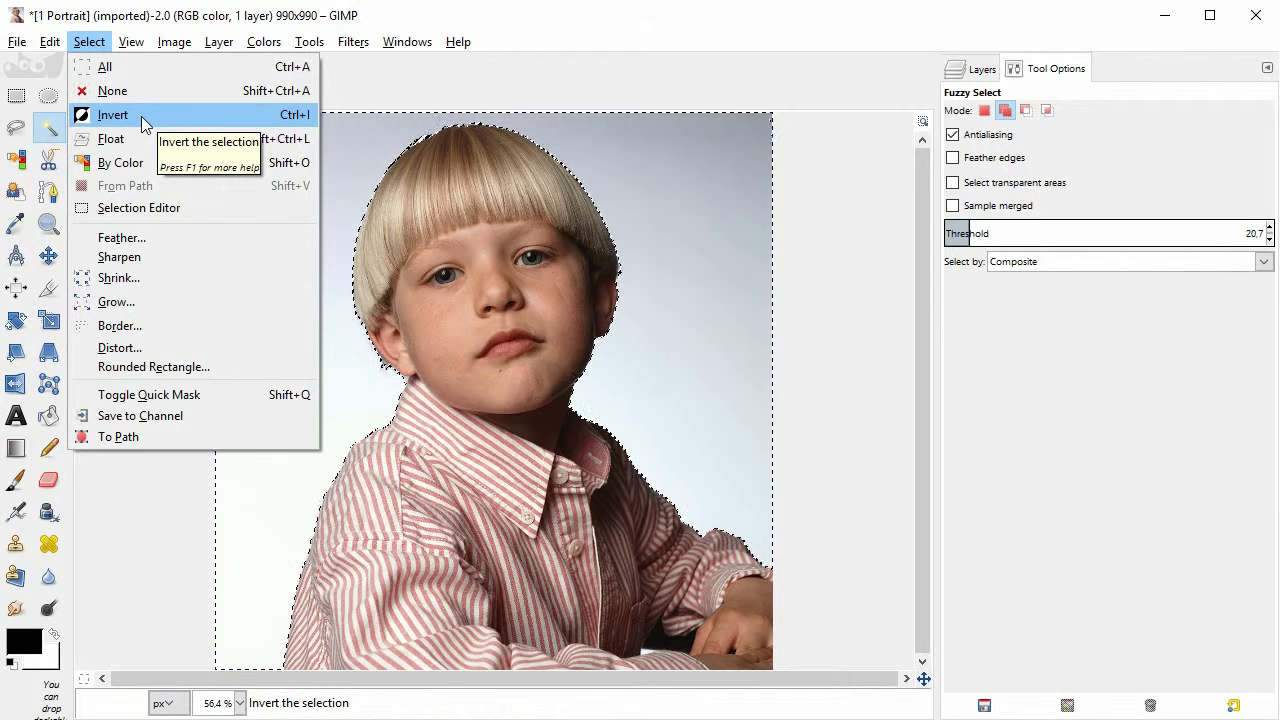
pyautogui.click(112, 114)
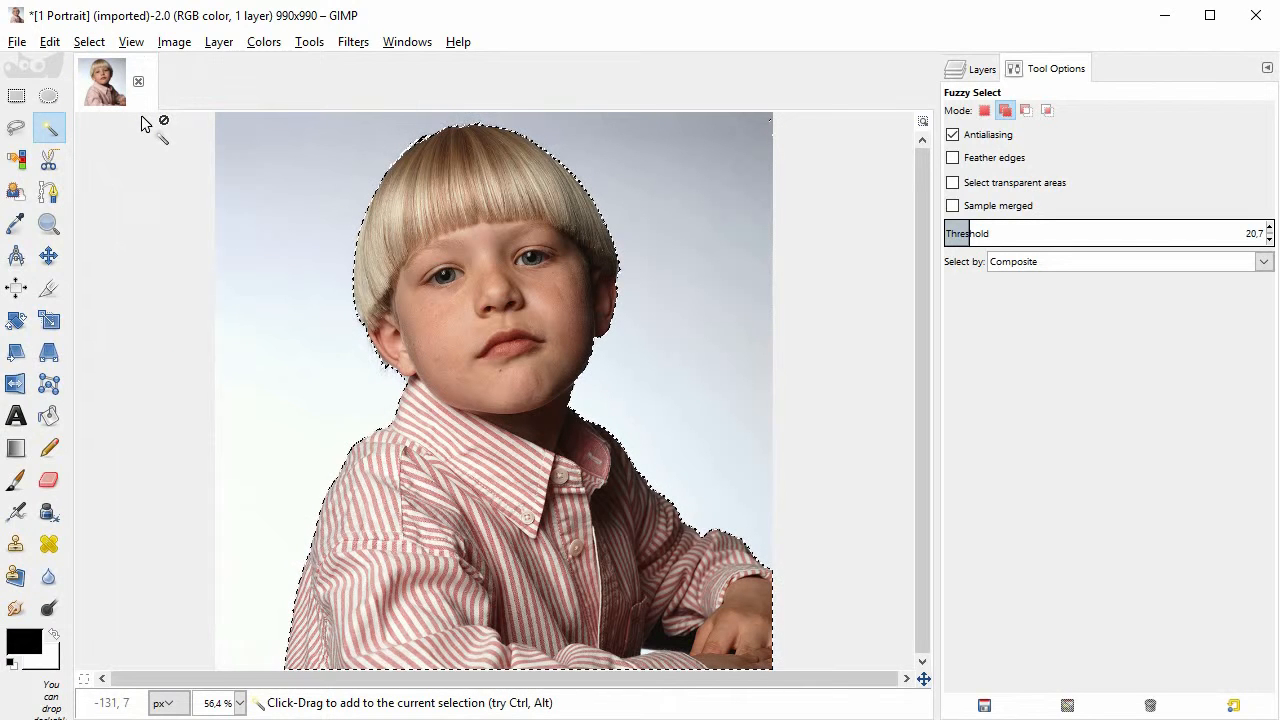
pyautogui.click(48, 40)
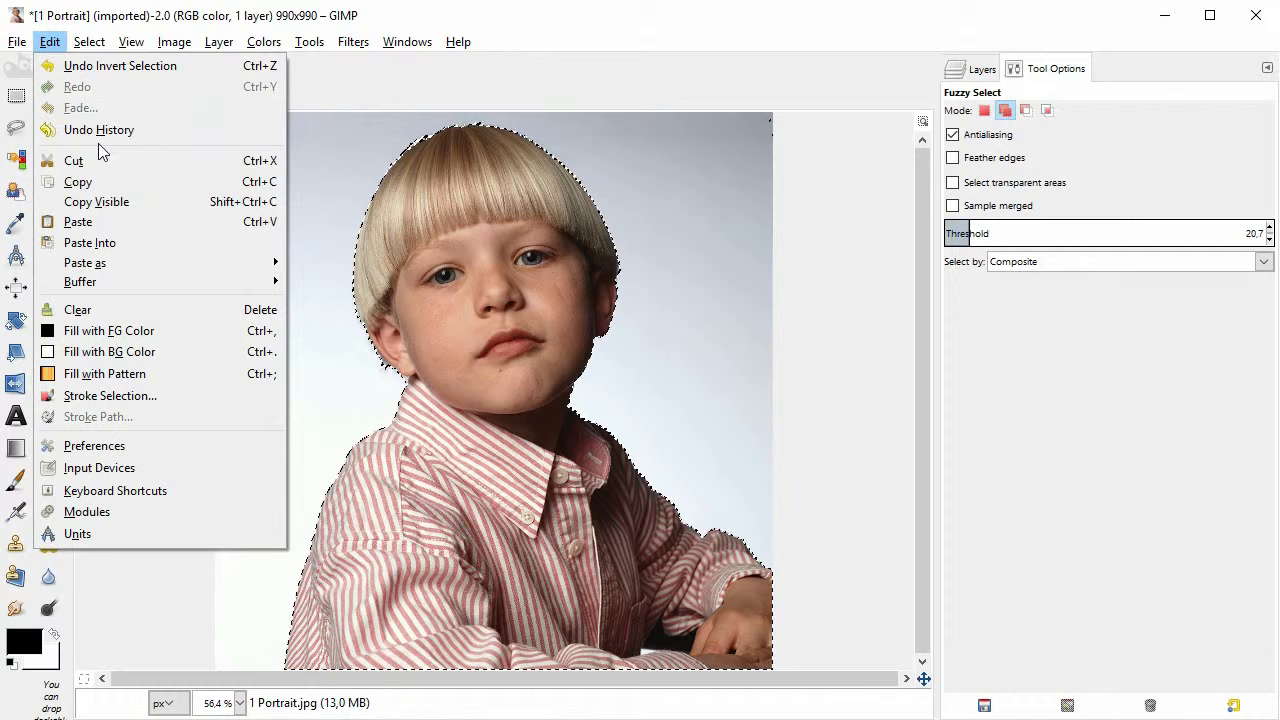
pyautogui.moveTo(76, 180)
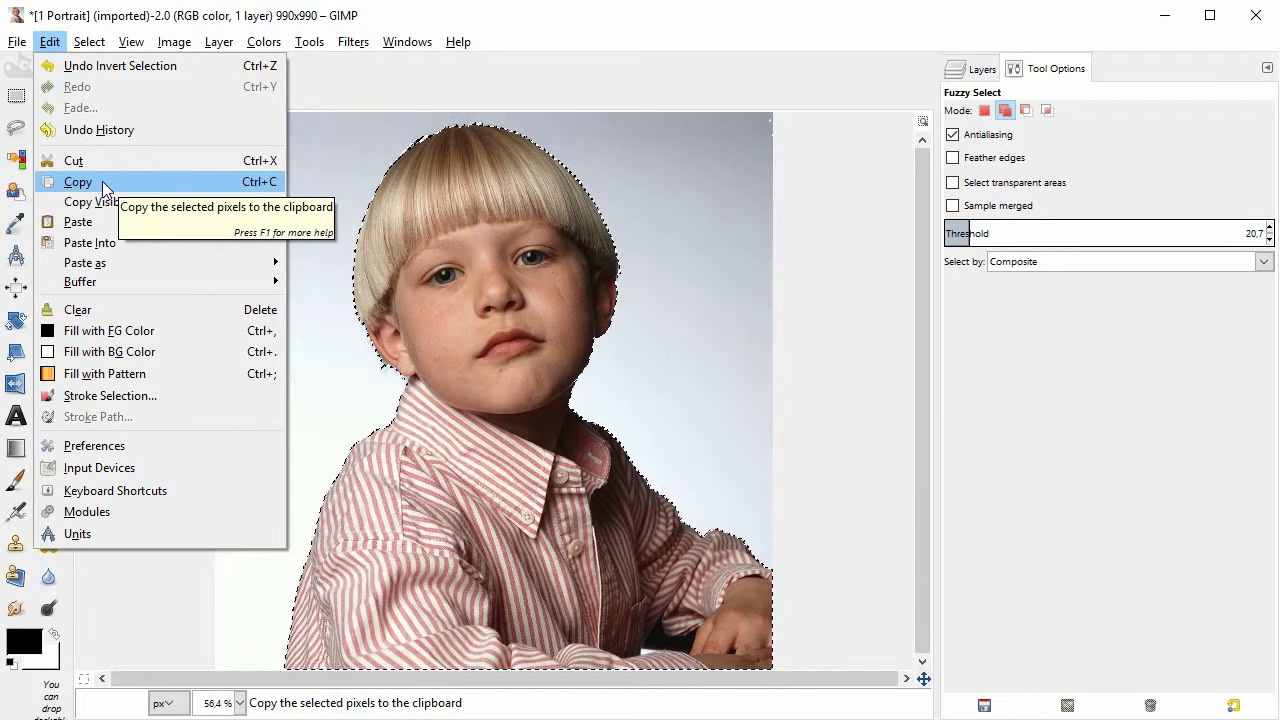
pyautogui.click(76, 180)
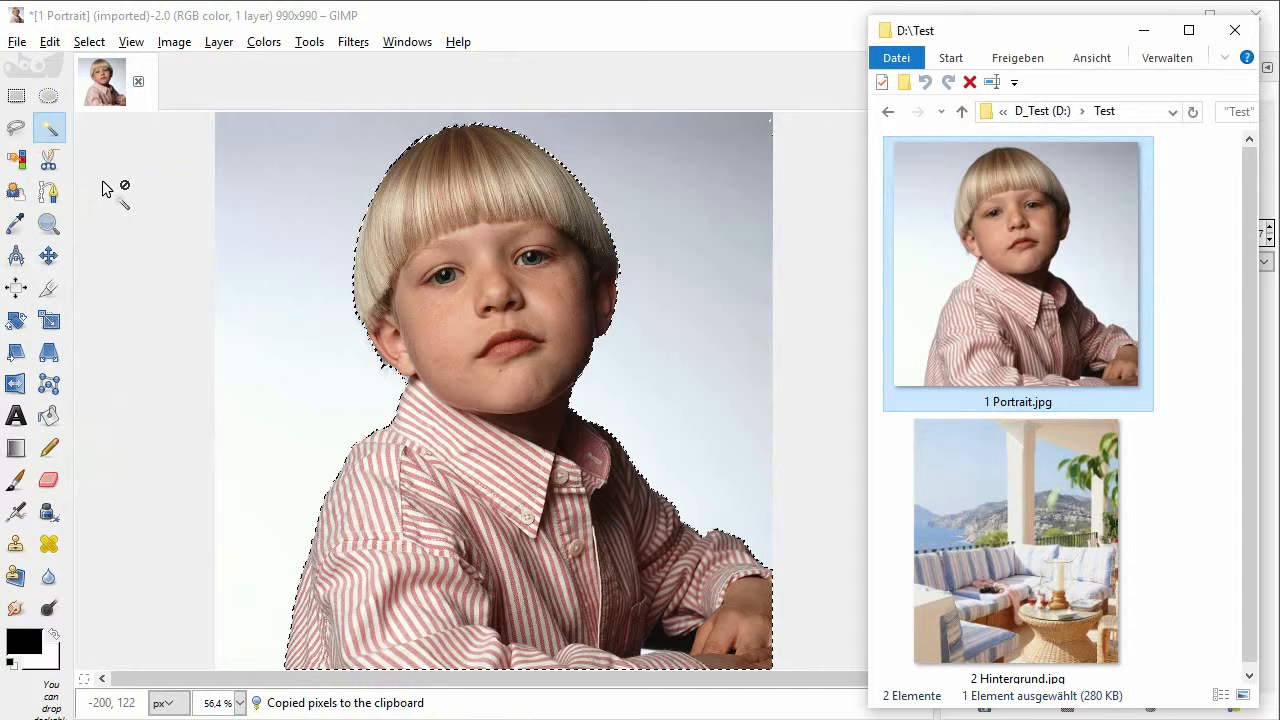
# Step: Open 2 Hintergrund.jpg and paste the copied boy onto it as a new layer
pyautogui.click(1016, 540)
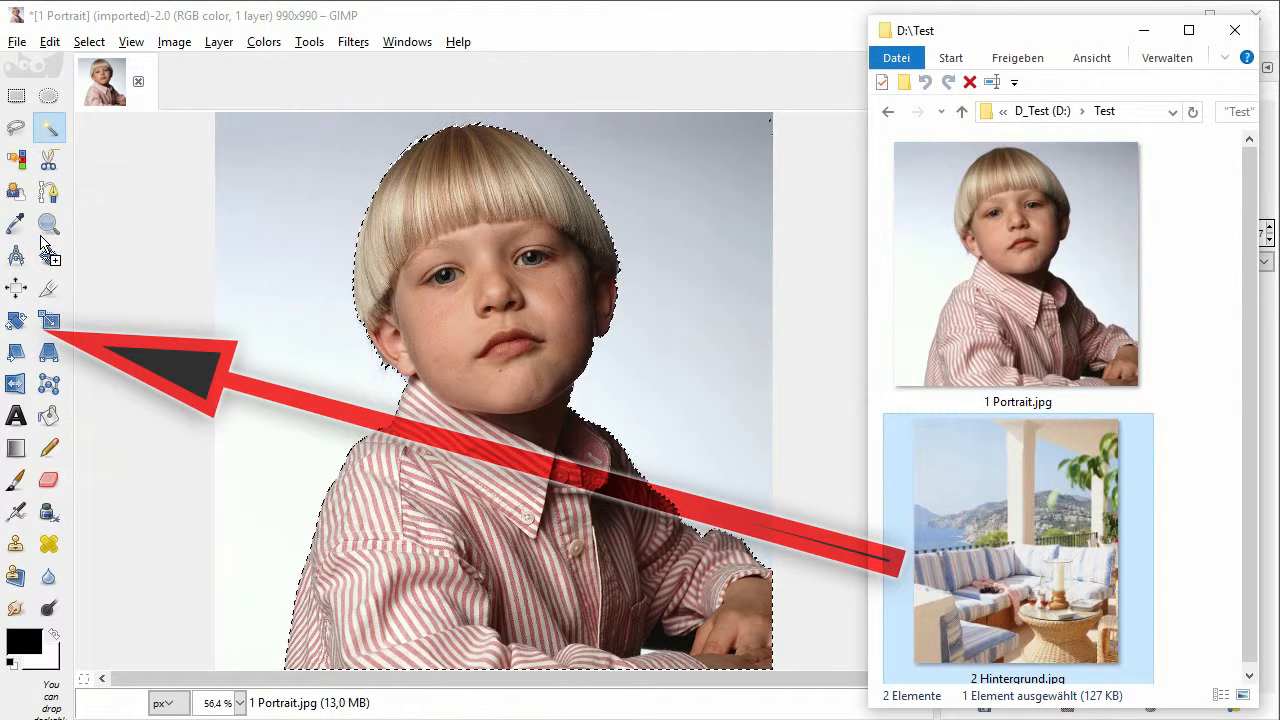
pyautogui.doubleClick(1018, 540)
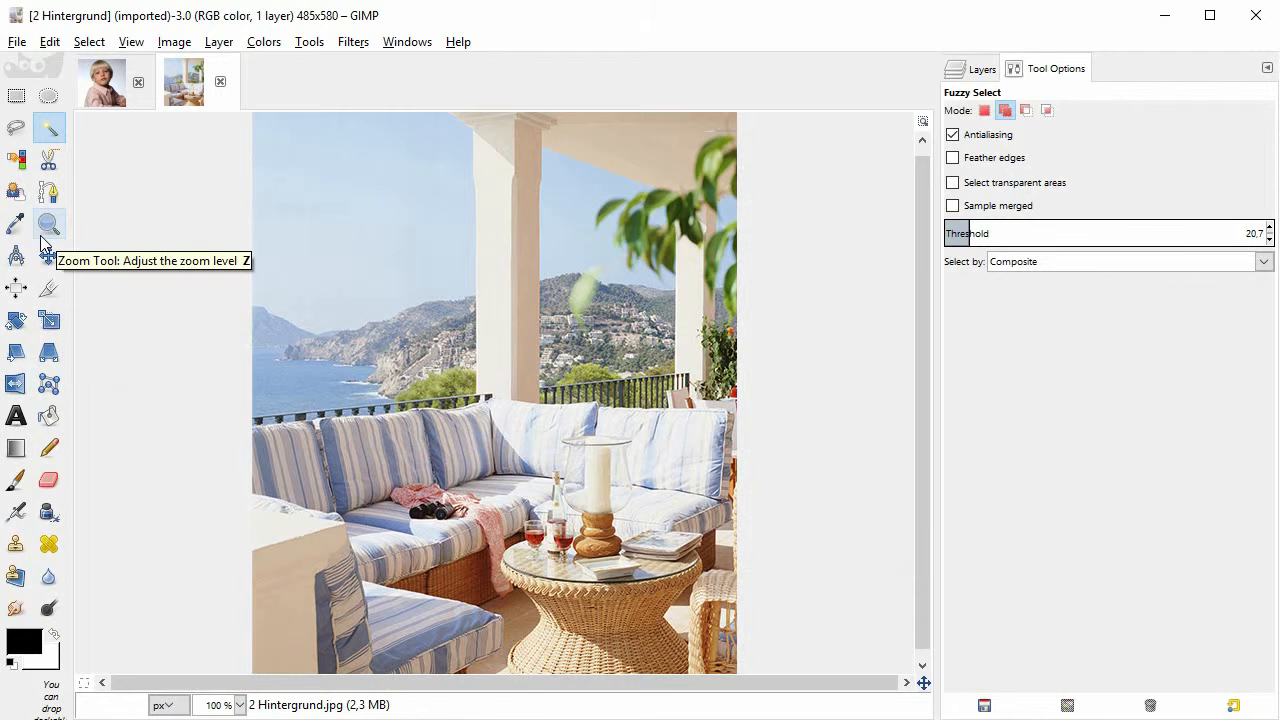
pyautogui.click(48, 42)
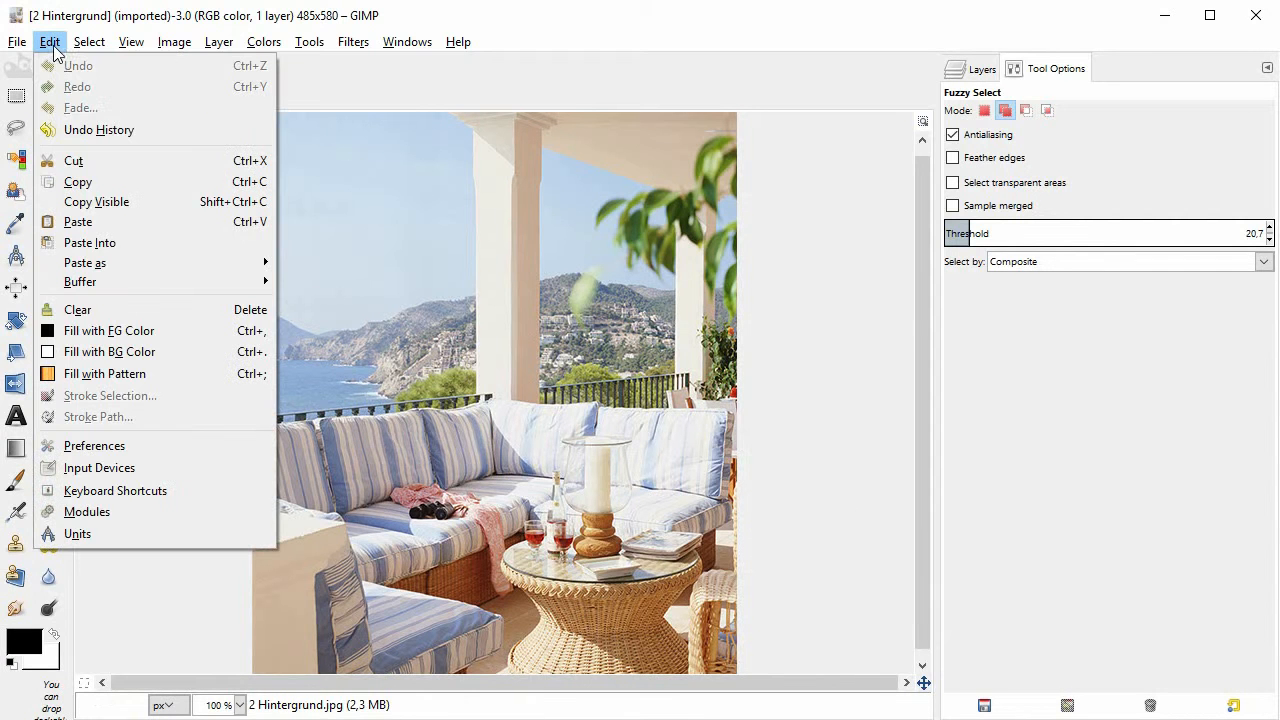
pyautogui.moveTo(84, 262)
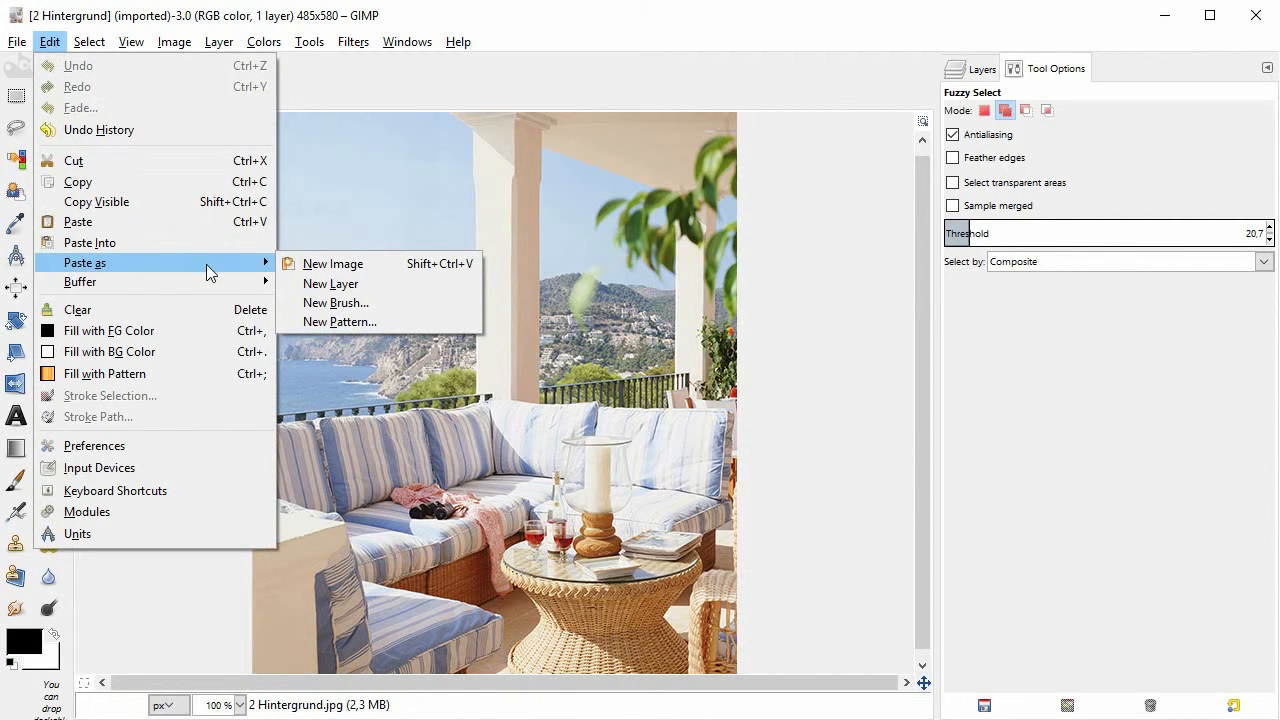
pyautogui.click(332, 284)
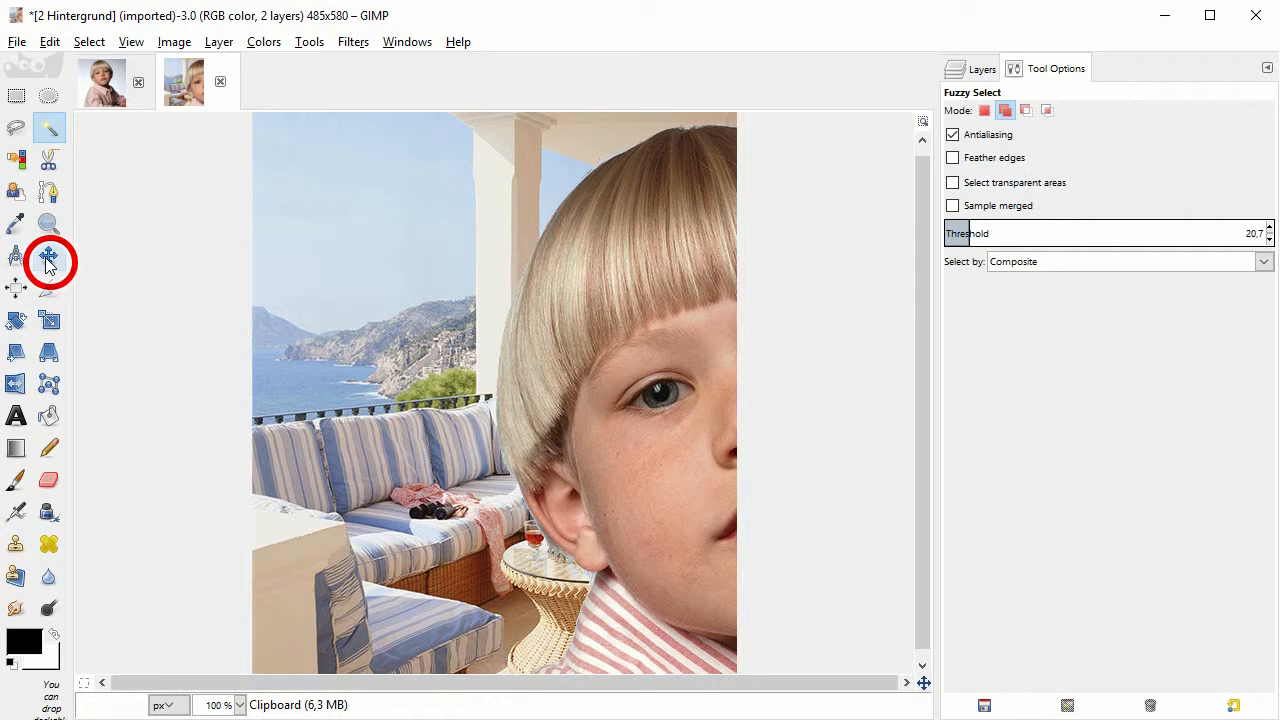
pyautogui.moveTo(48, 264)
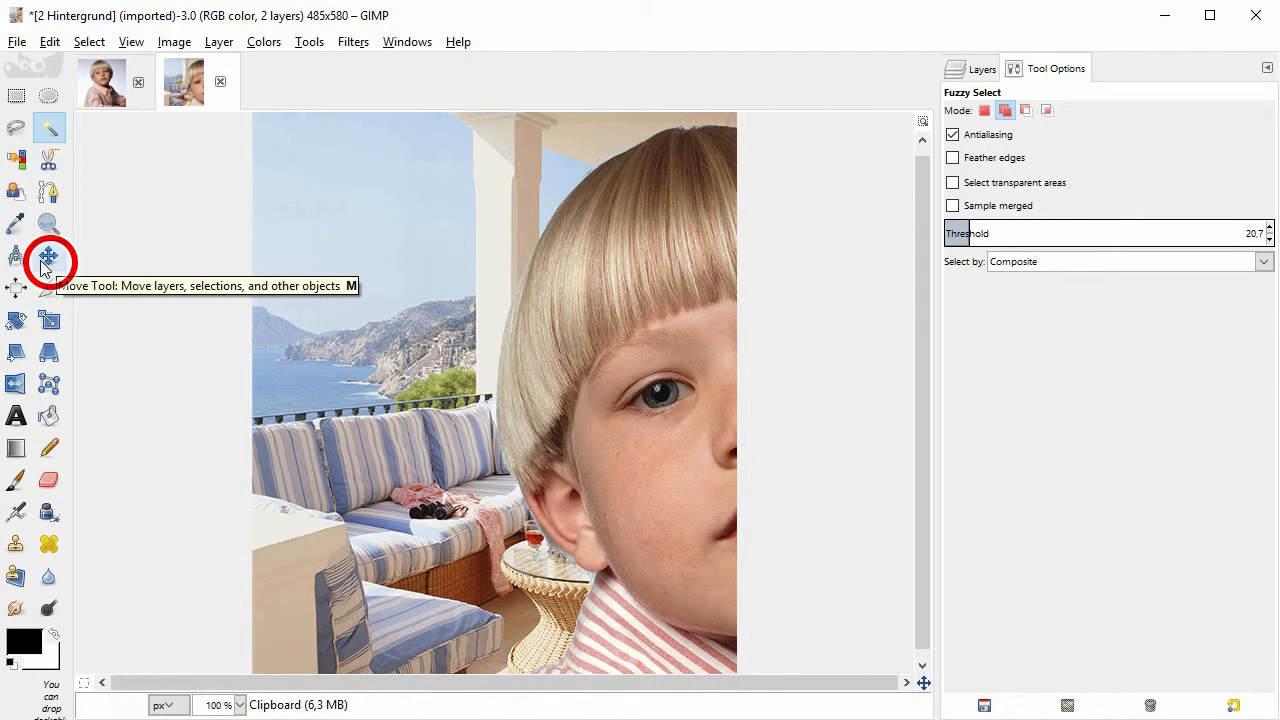
pyautogui.click(48, 260)
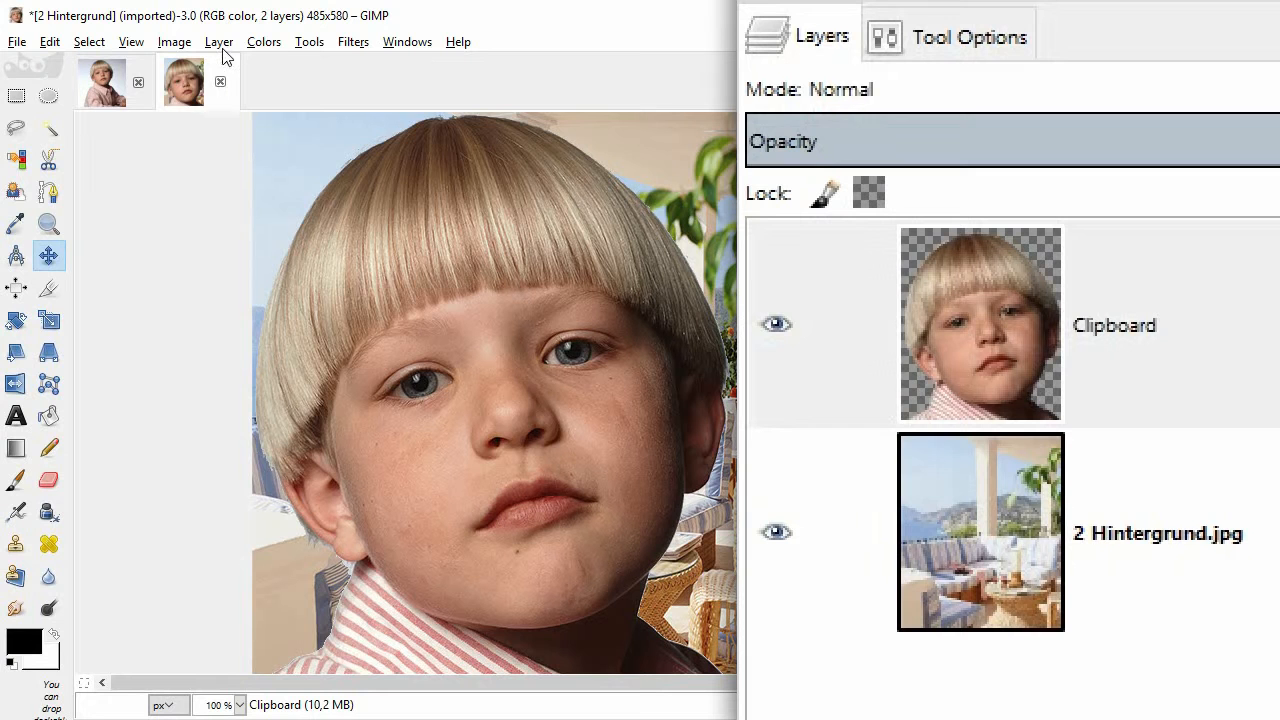
# Step: Duplicate the portrait layer to create Clipboard copy
pyautogui.click(220, 40)
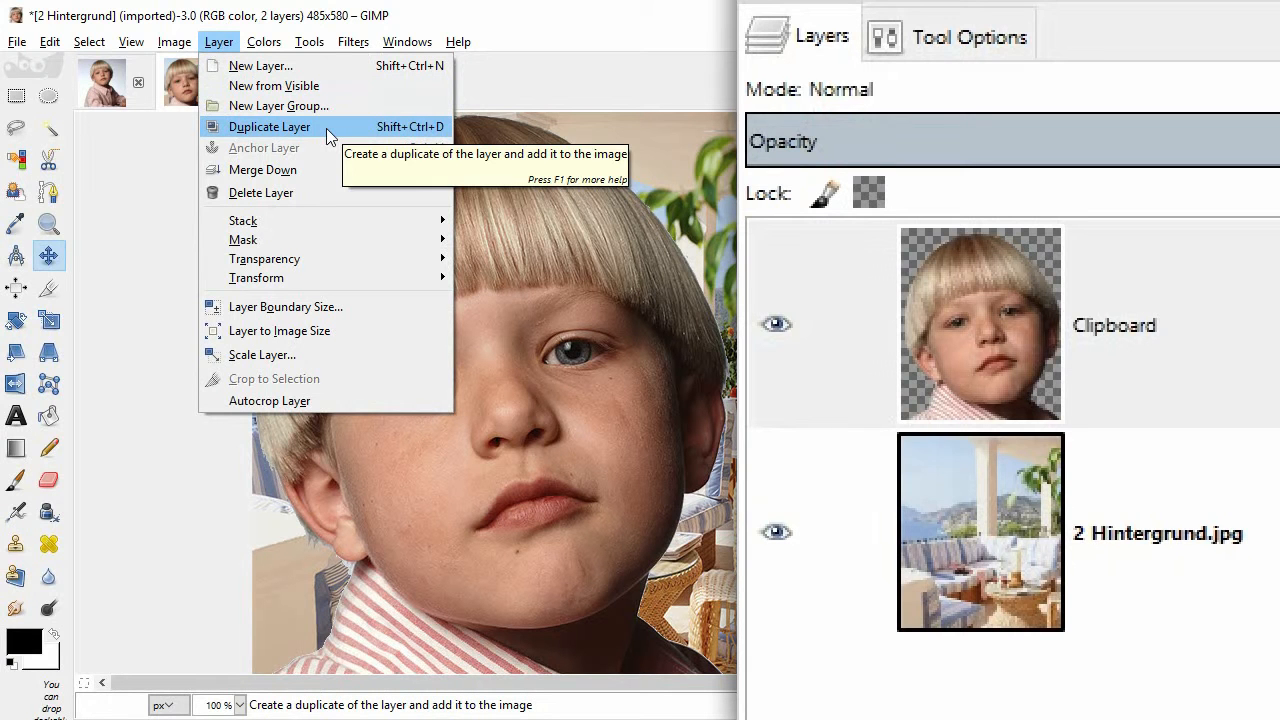
pyautogui.click(268, 126)
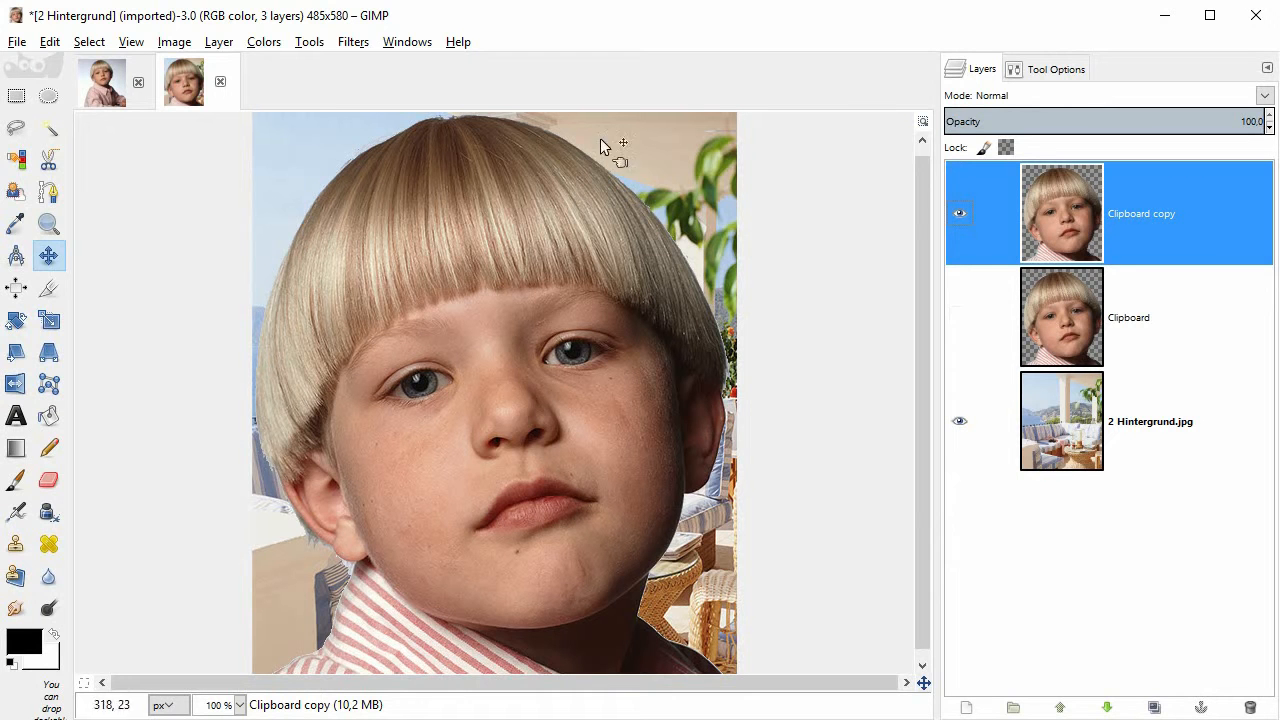
pyautogui.click(408, 40)
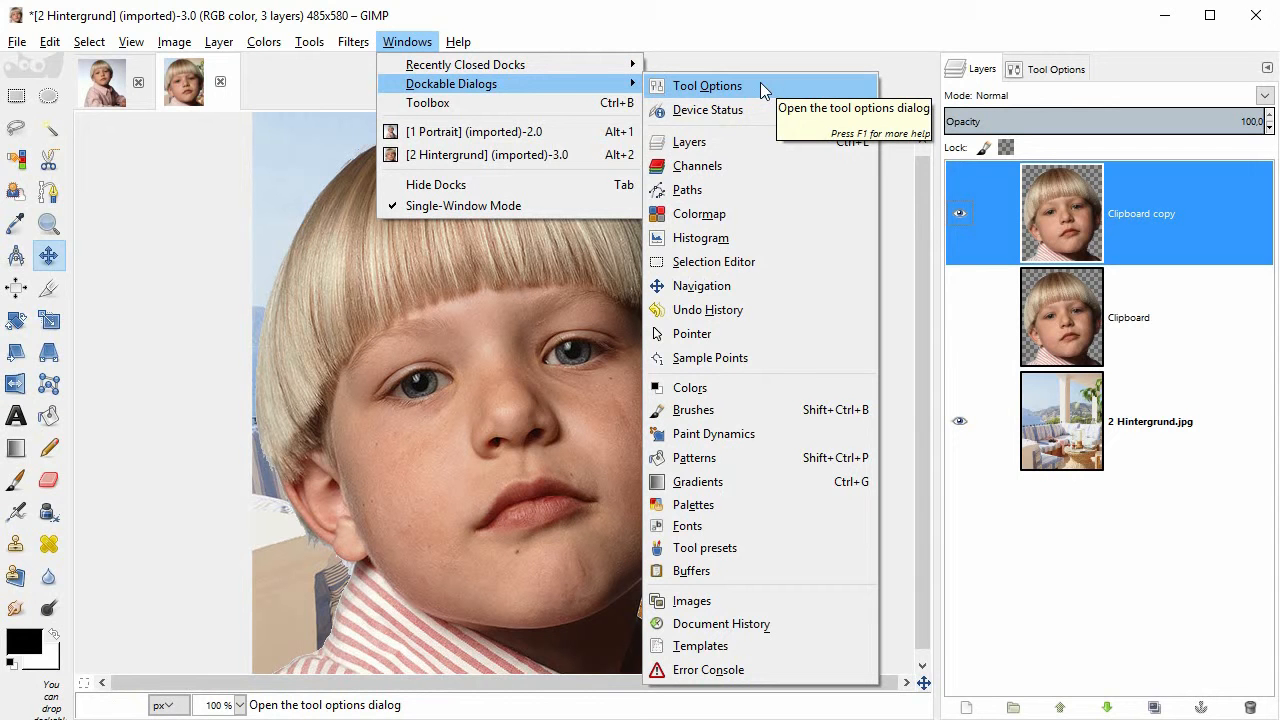
pyautogui.moveTo(688, 140)
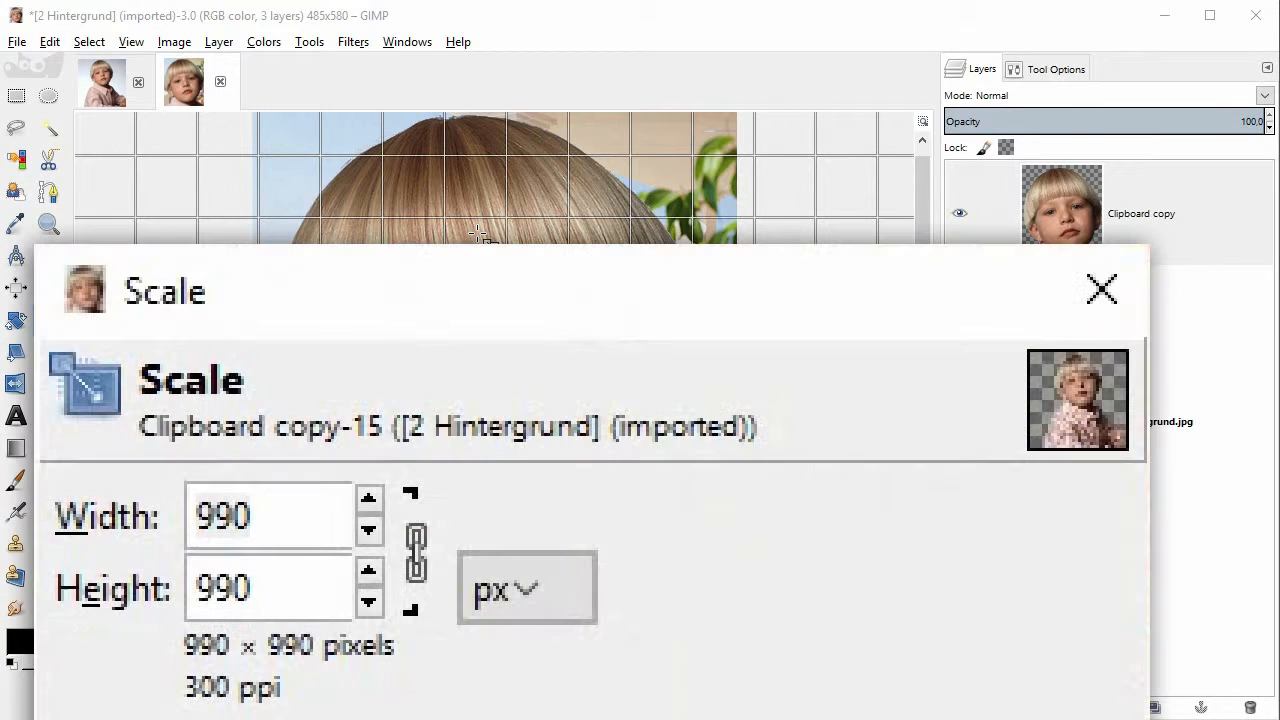
# Step: Scale the Clipboard copy portrait down to 792×792 px
pyautogui.click(416, 552)
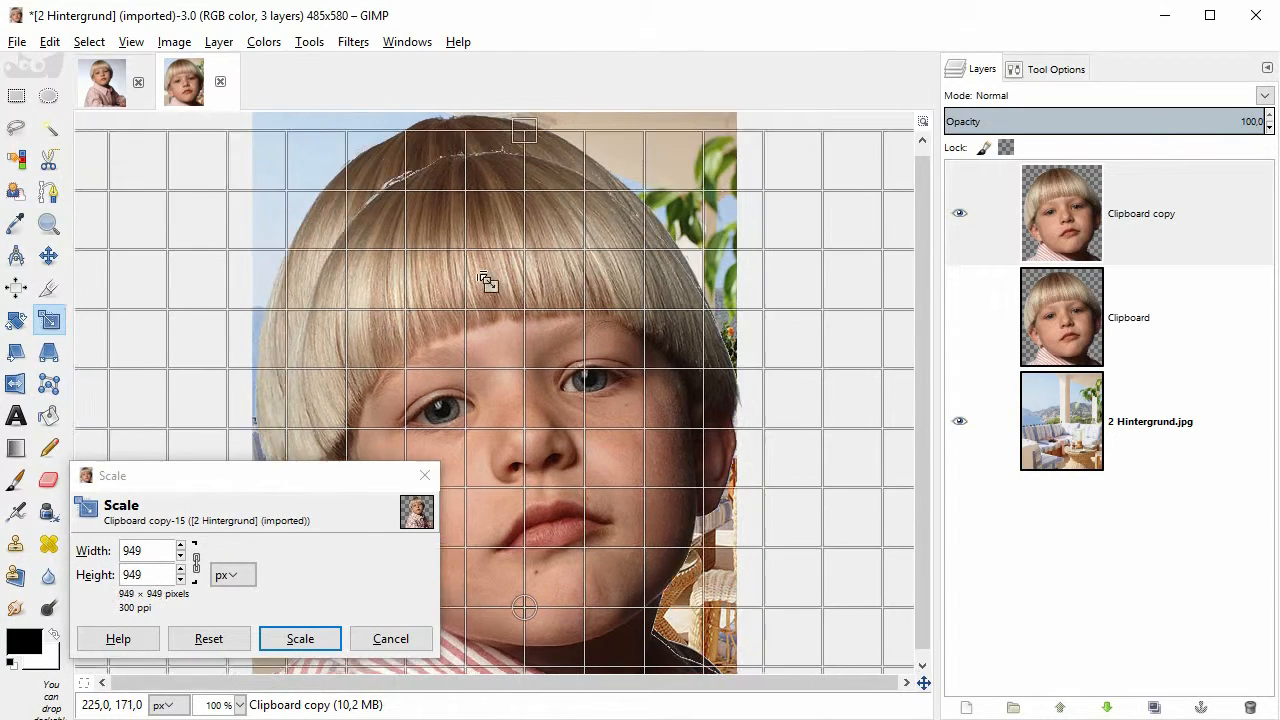
pyautogui.moveTo(524, 130); pyautogui.dragTo(610, 302)
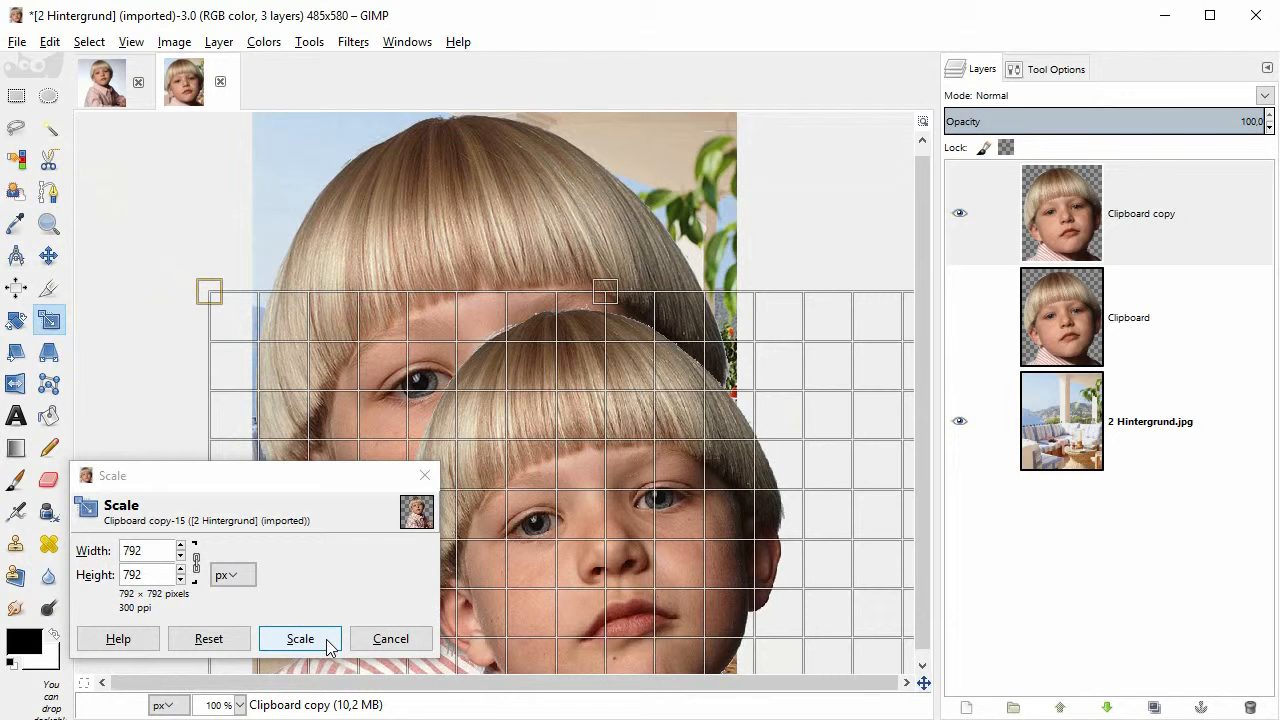
pyautogui.click(300, 638)
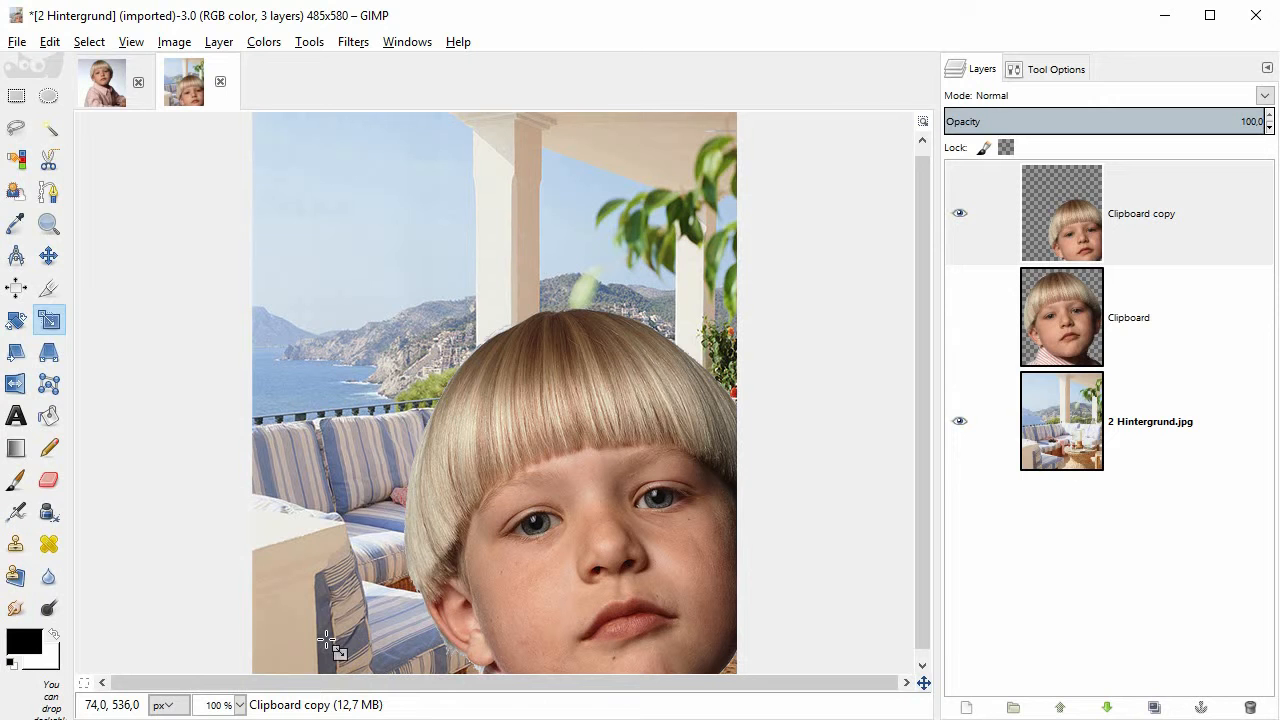
pyautogui.moveTo(150, 396)
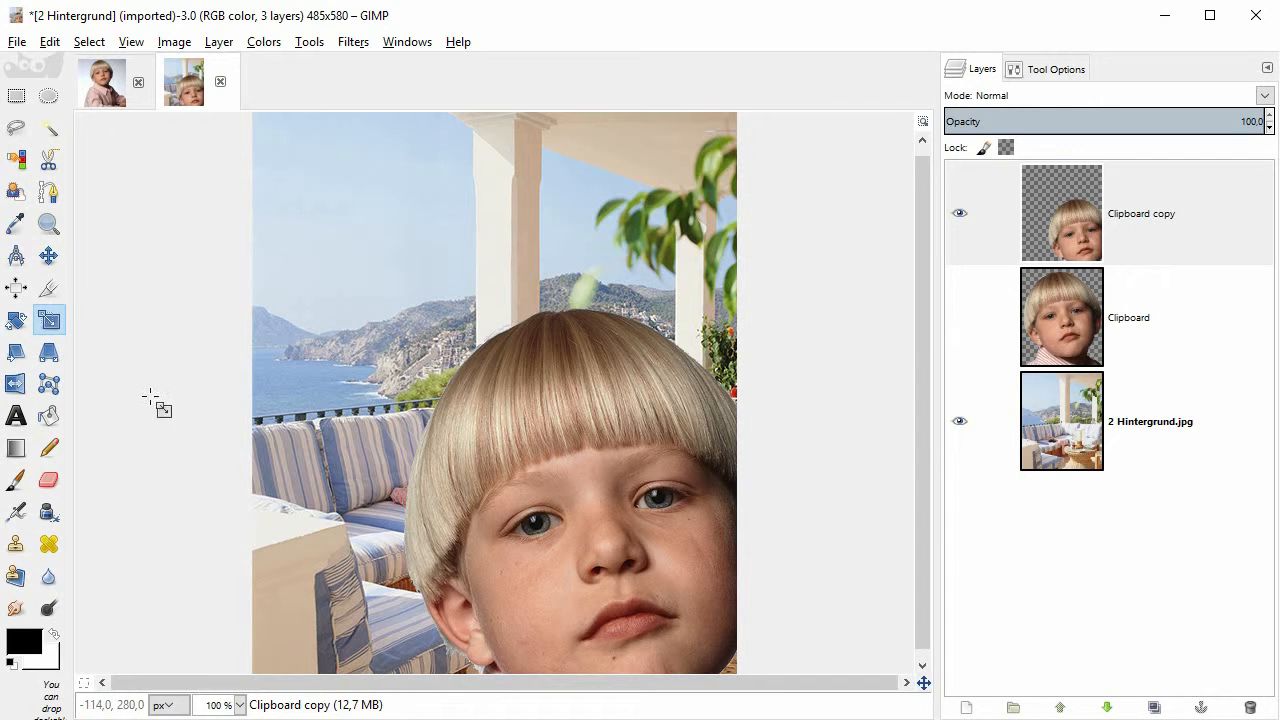
pyautogui.moveTo(48, 258)
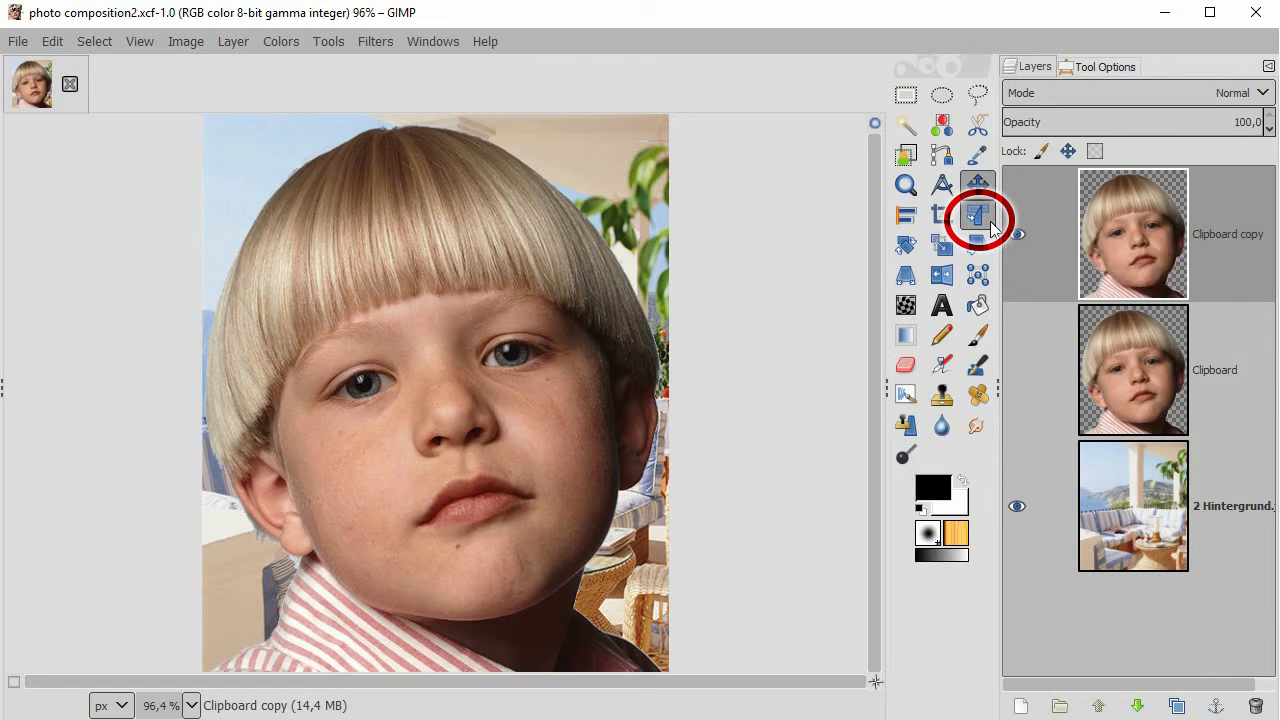
# Step: Rescale and reposition the portrait with Unified Transform so his head and shoulders fill the lower scene
pyautogui.click(978, 216)
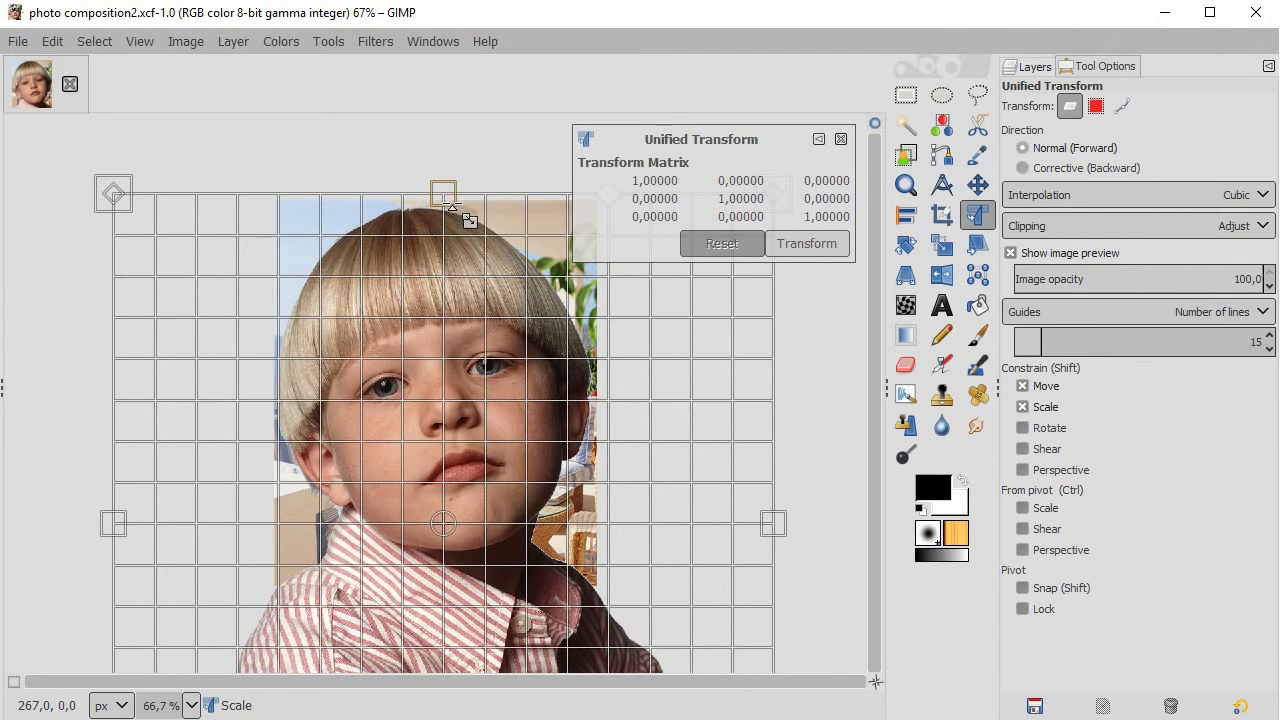
pyautogui.moveTo(444, 192); pyautogui.dragTo(444, 312)
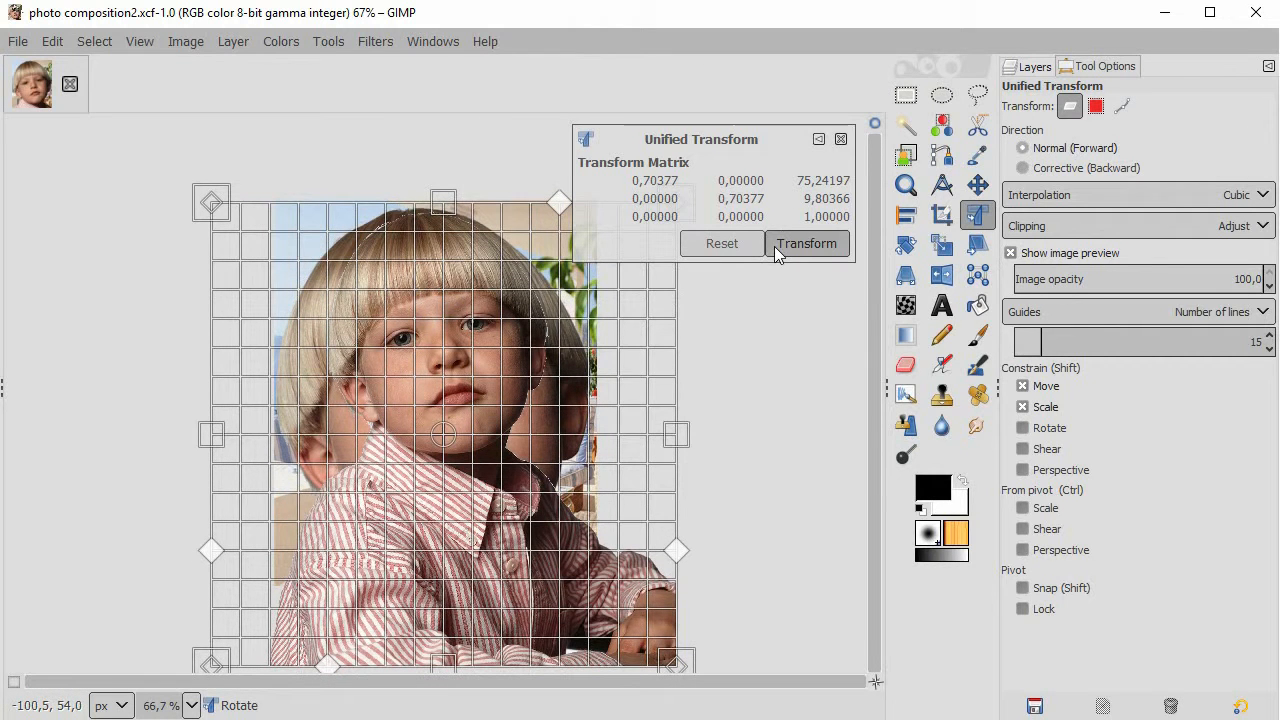
pyautogui.click(806, 244)
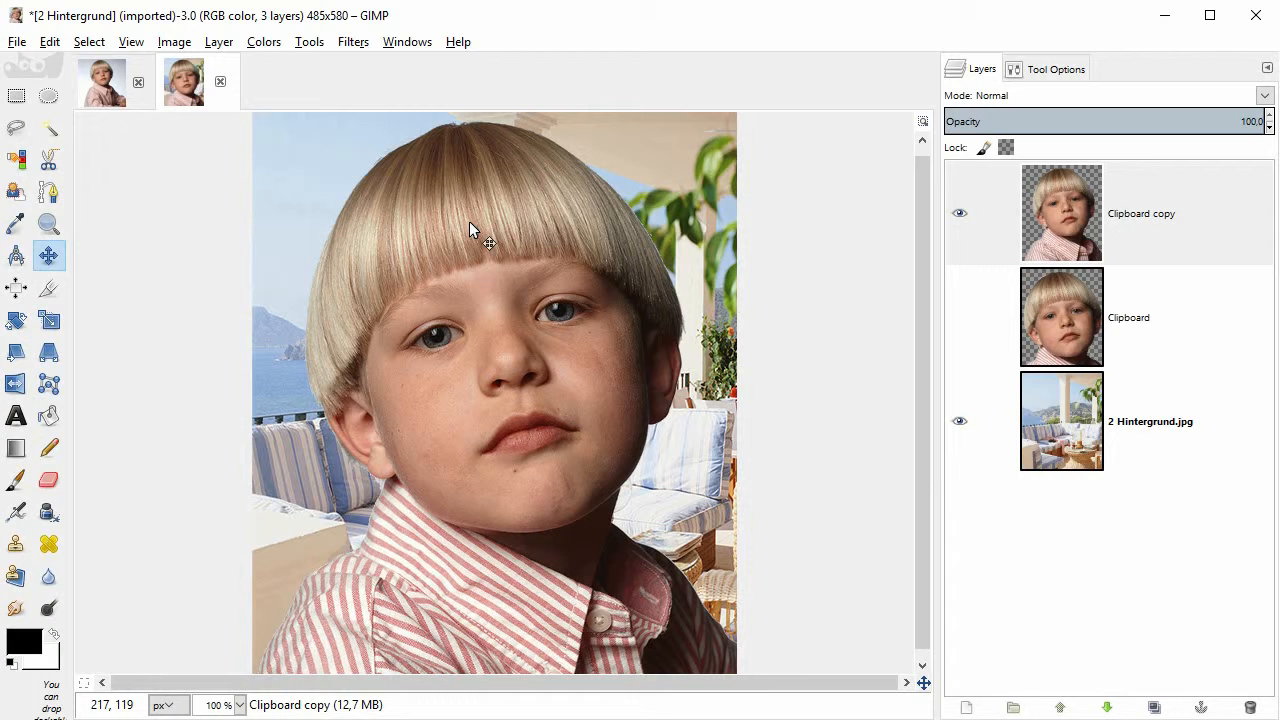
pyautogui.moveTo(24, 48)
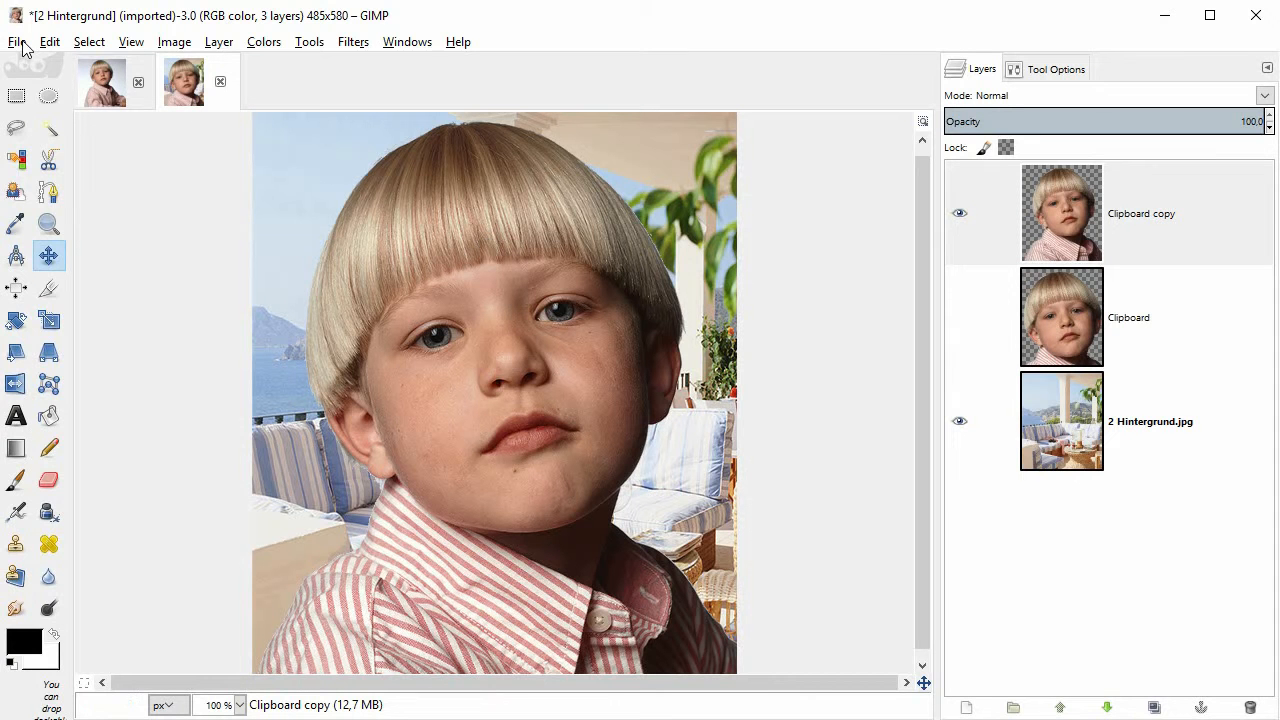
# Step: Save the composition as photo composition.xcf
pyautogui.click(16, 40)
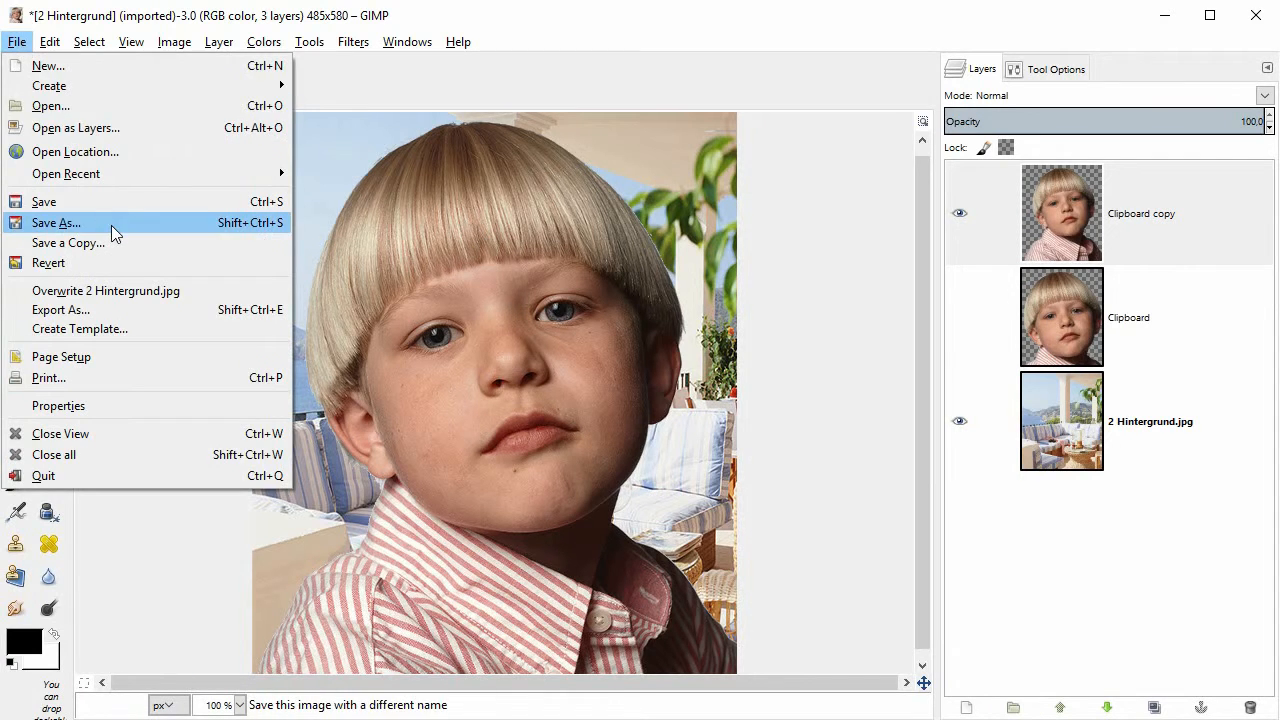
pyautogui.click(56, 222)
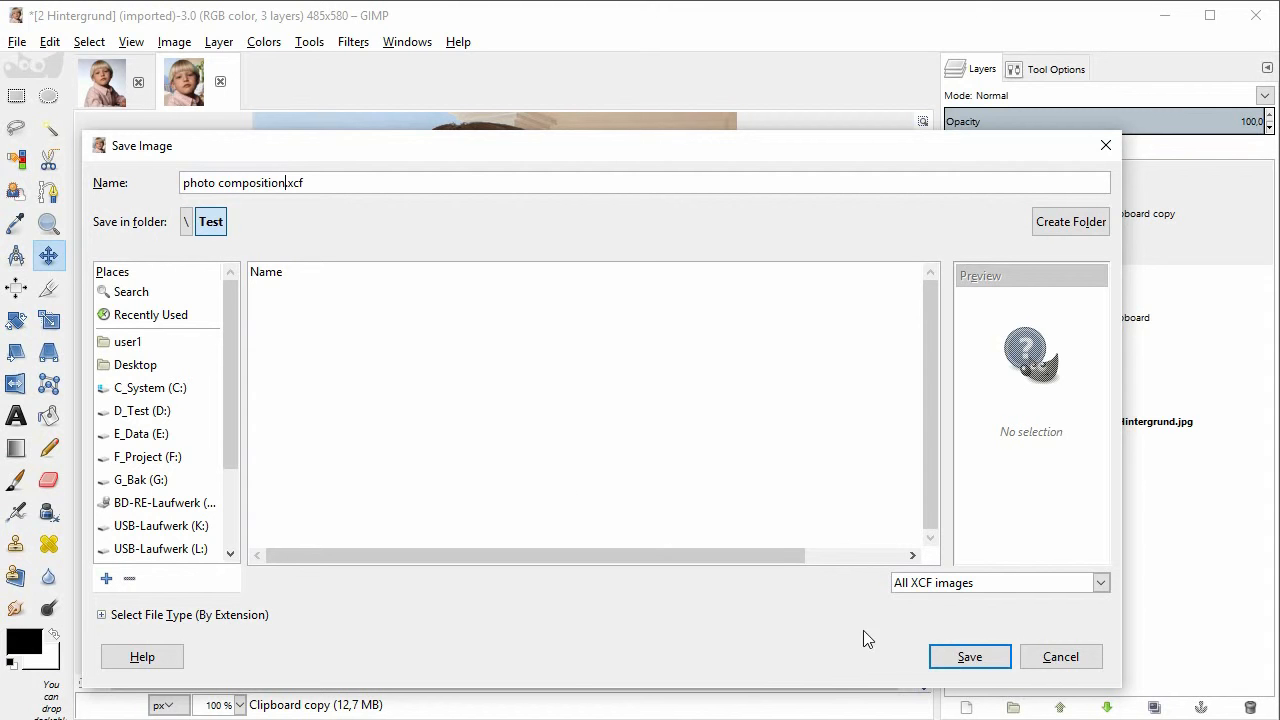
pyautogui.click(968, 656)
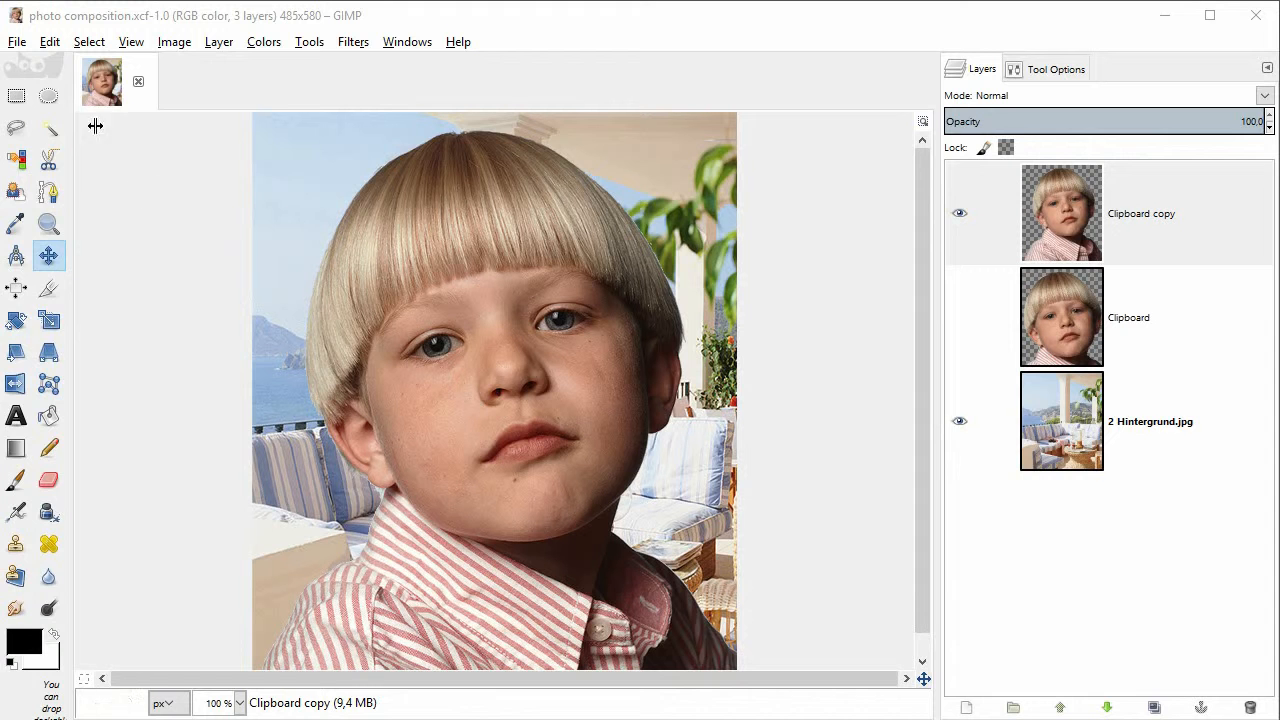
pyautogui.click(16, 40)
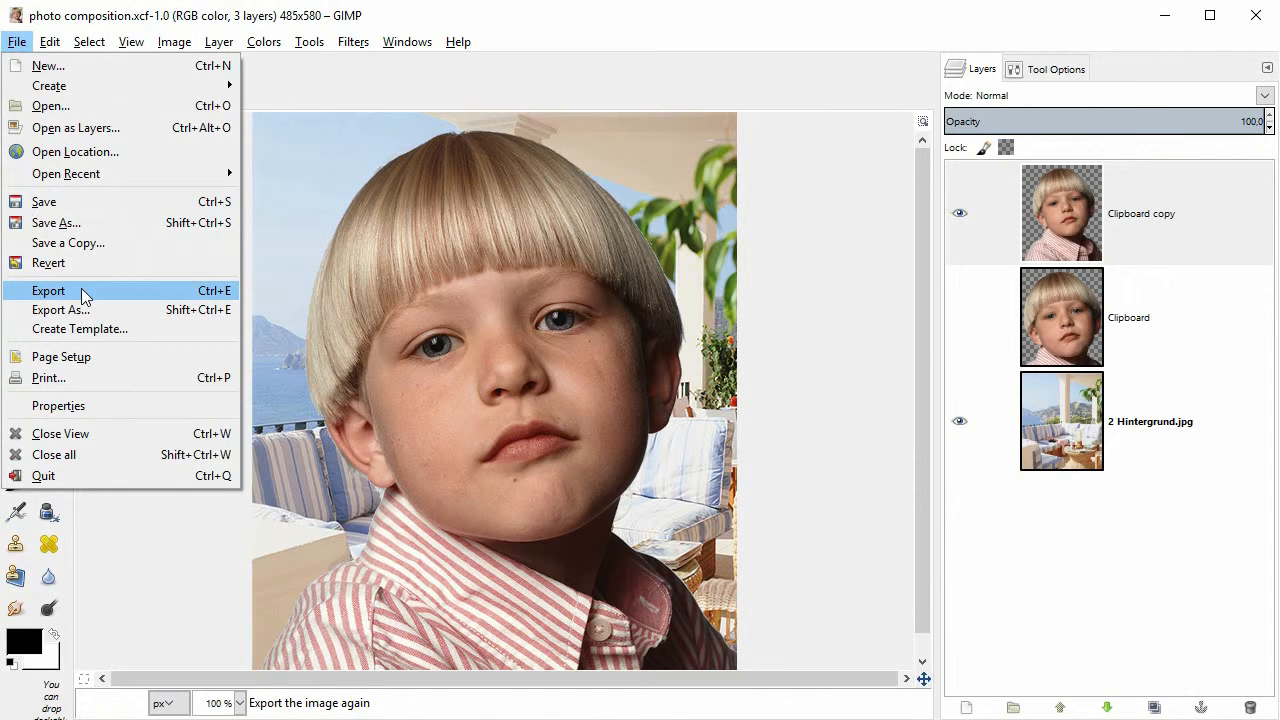
pyautogui.click(48, 290)
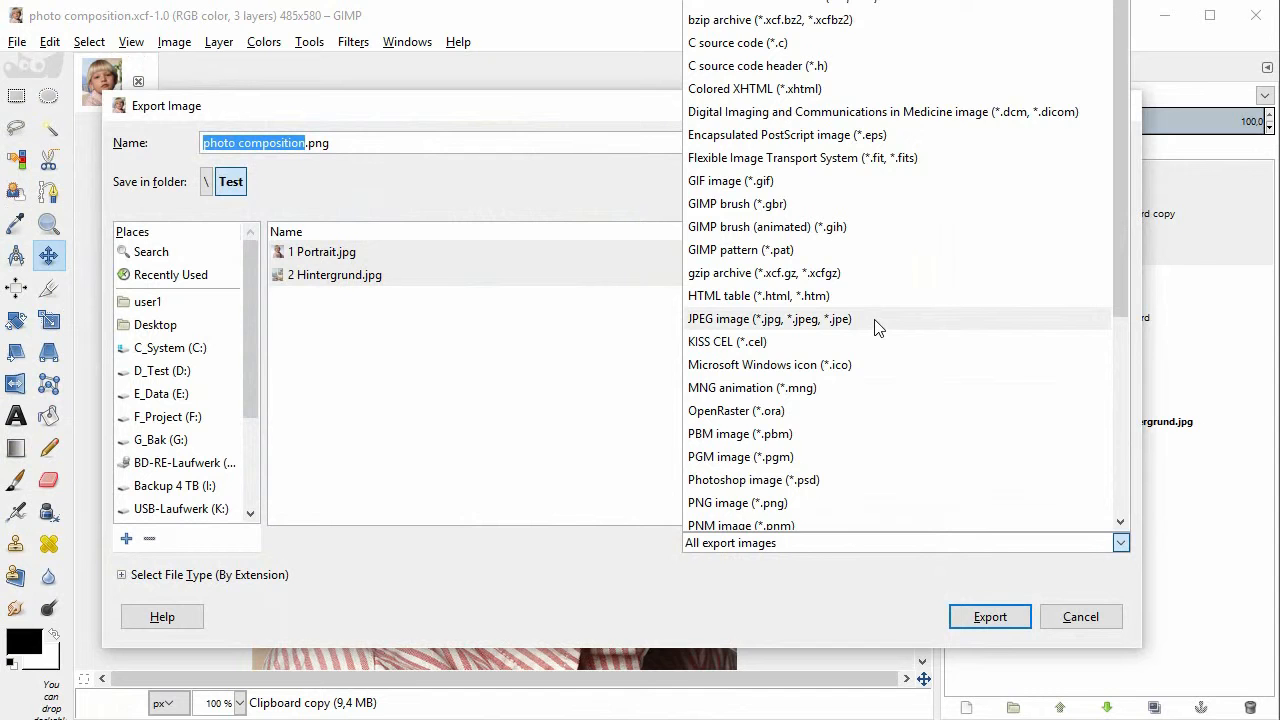
pyautogui.click(1080, 616)
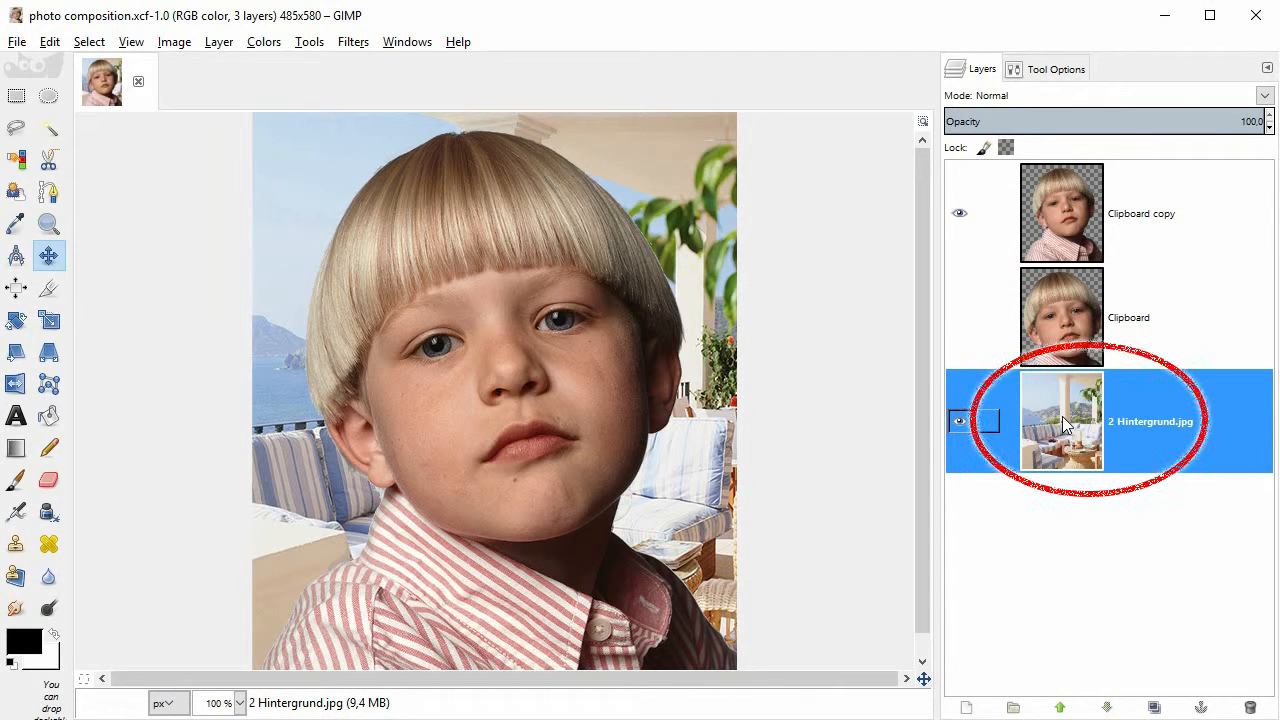
# Step: Apply a Gaussian blur to the '2 Hintergrund.jpg' balcony layer, softening it behind the sharp portrait
pyautogui.click(352, 40)
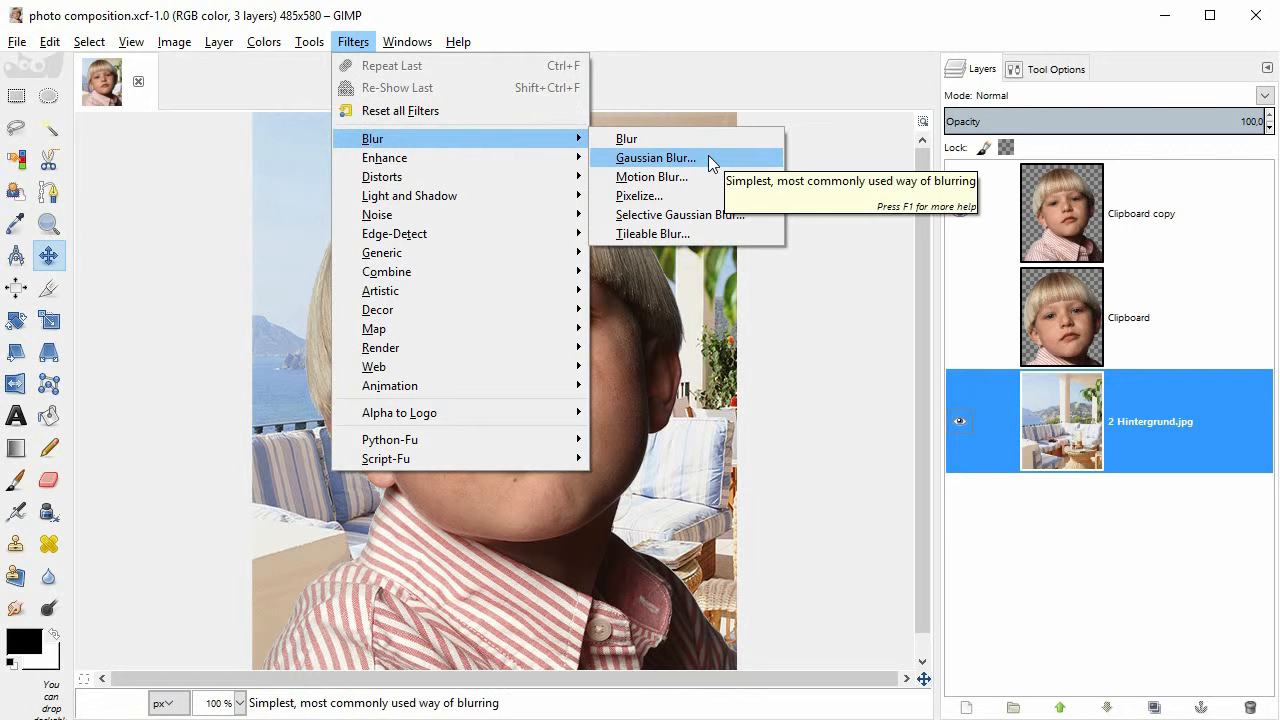
pyautogui.click(656, 156)
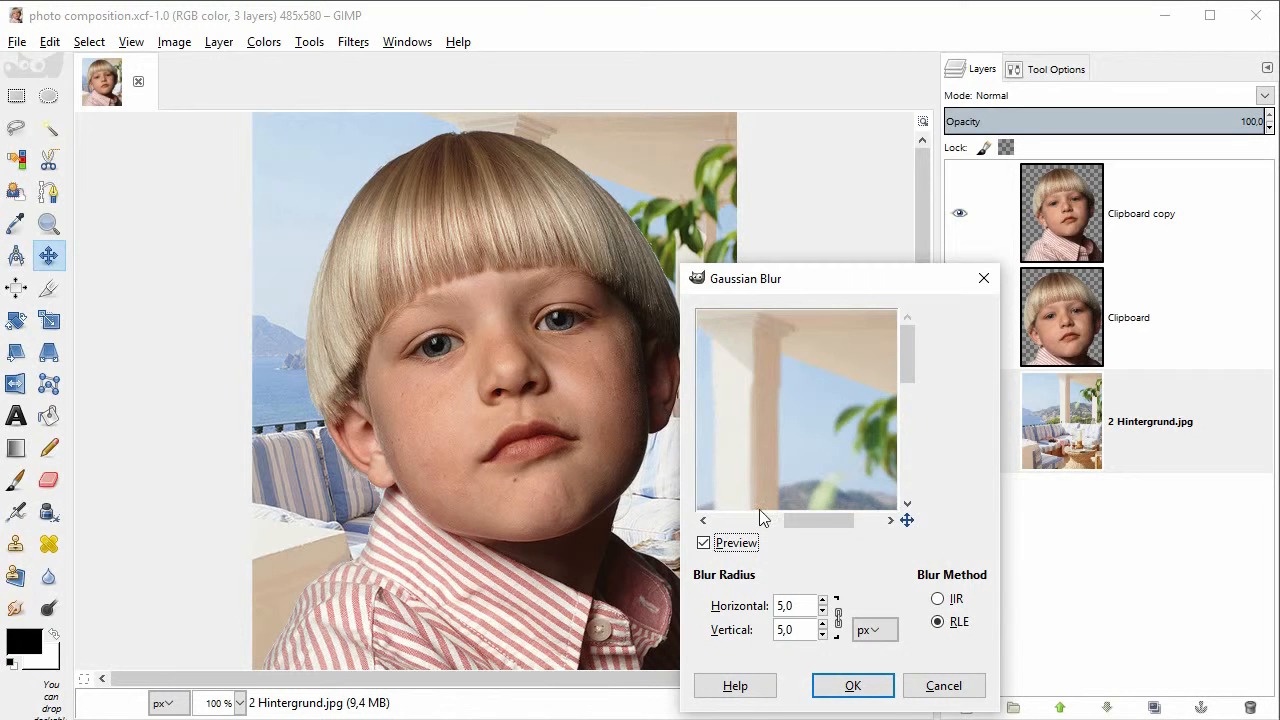
pyautogui.click(824, 600)
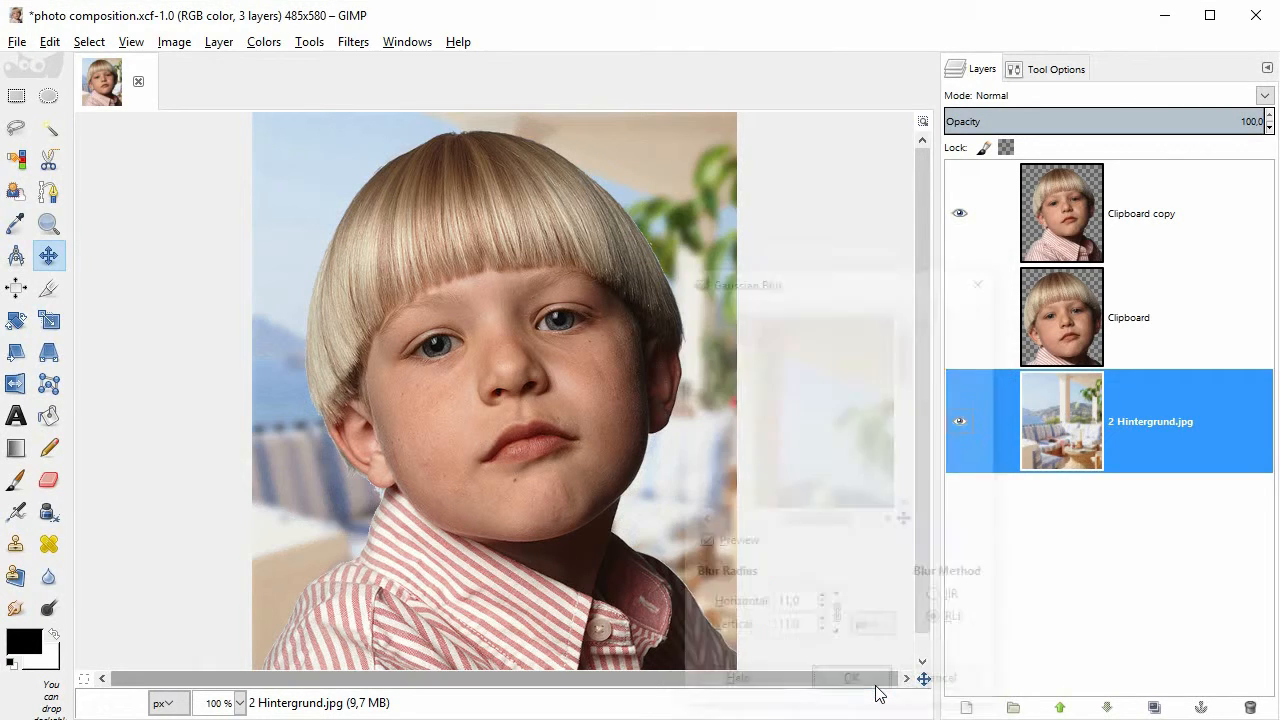
pyautogui.click(852, 678)
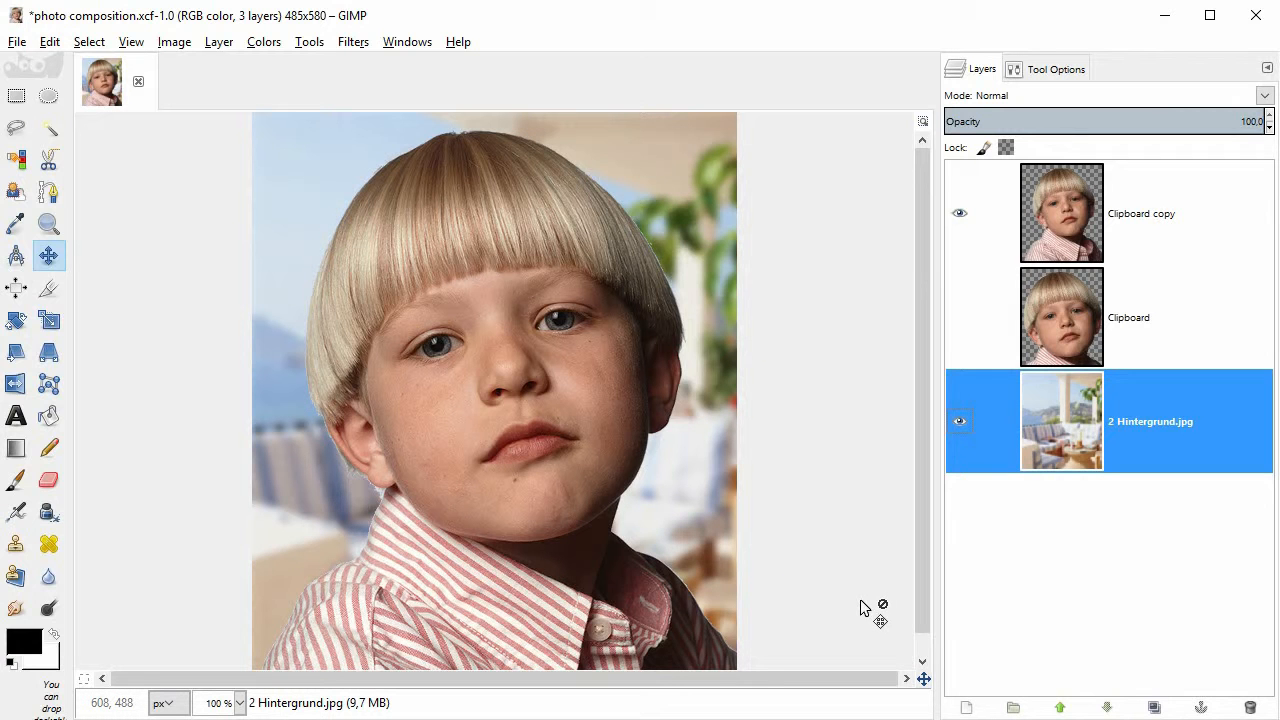
# Step: Save the blurred composition to photo composition.xcf
pyautogui.click(16, 40)
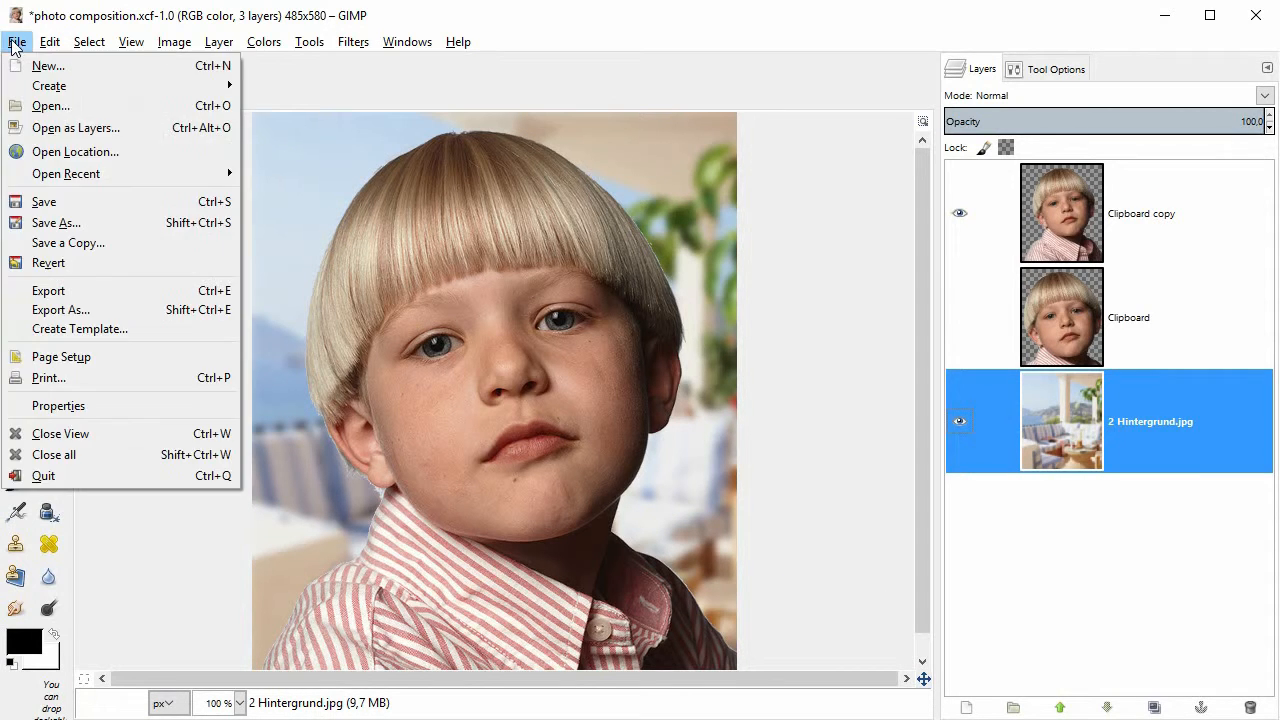
pyautogui.moveTo(44, 200)
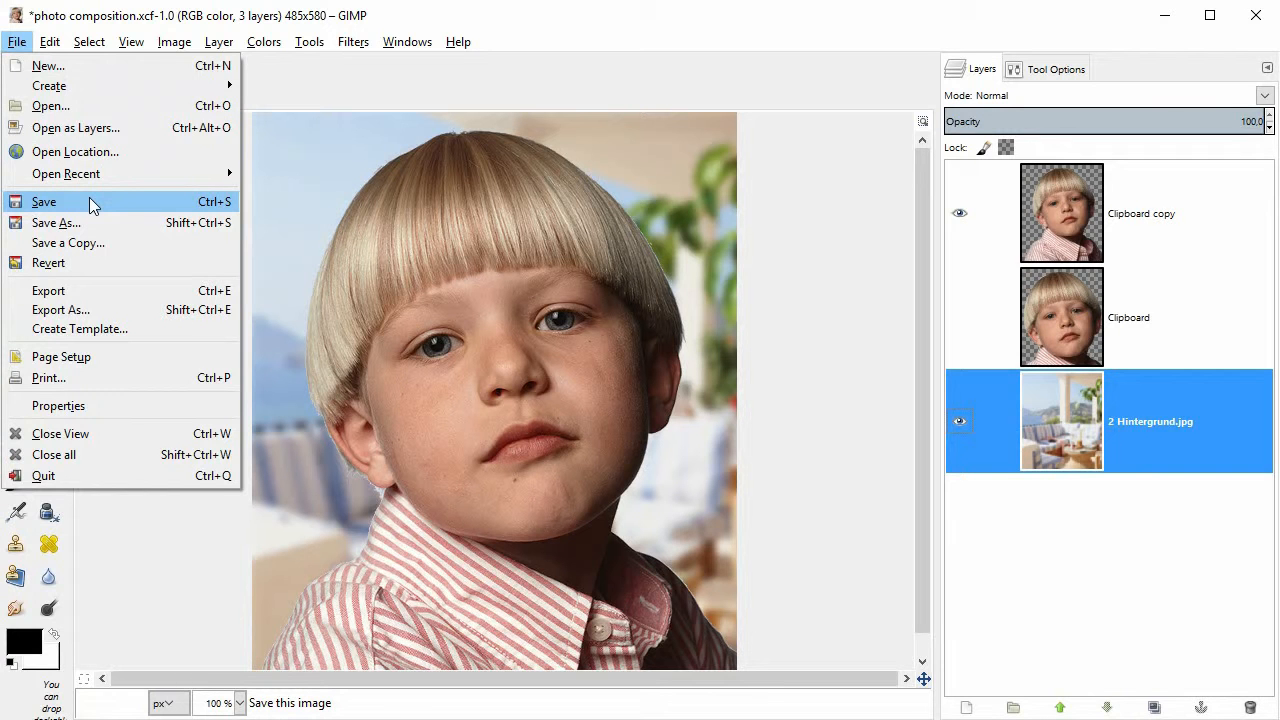
pyautogui.click(44, 200)
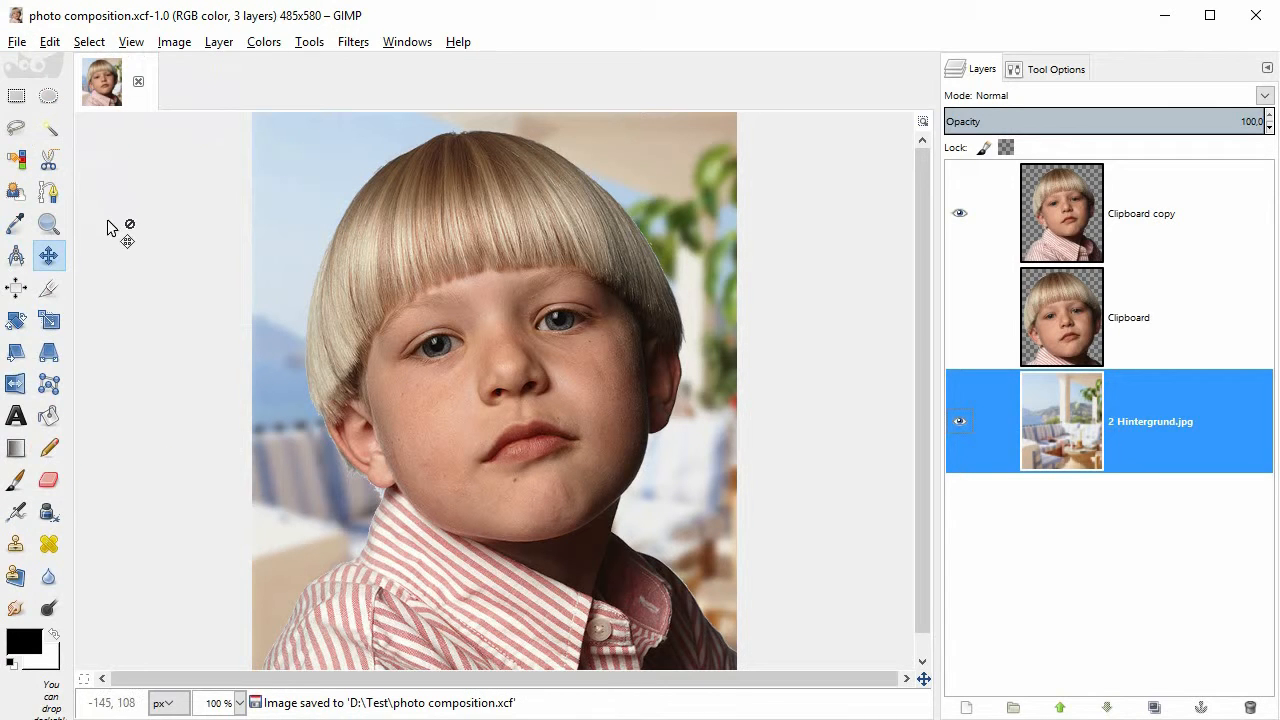